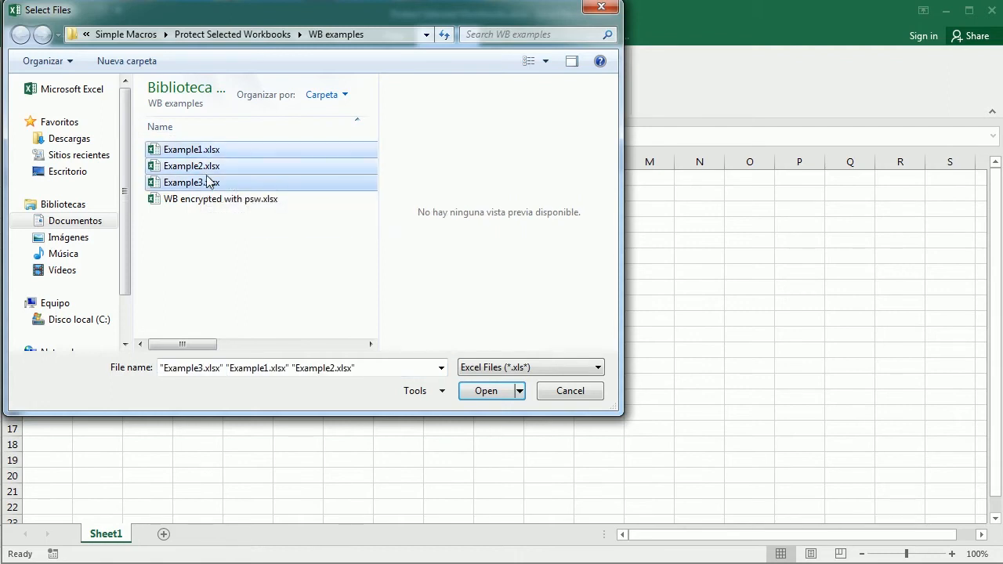
Submit Example1, Example2 and Example3 in the Select Files picker for protection.
left_click(486, 390)
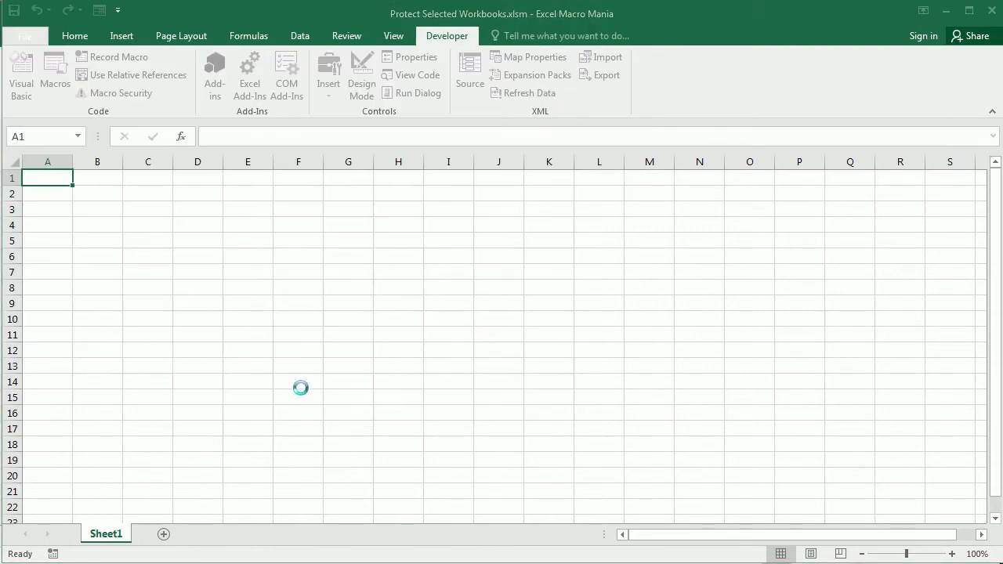
mouse_move(356, 304)
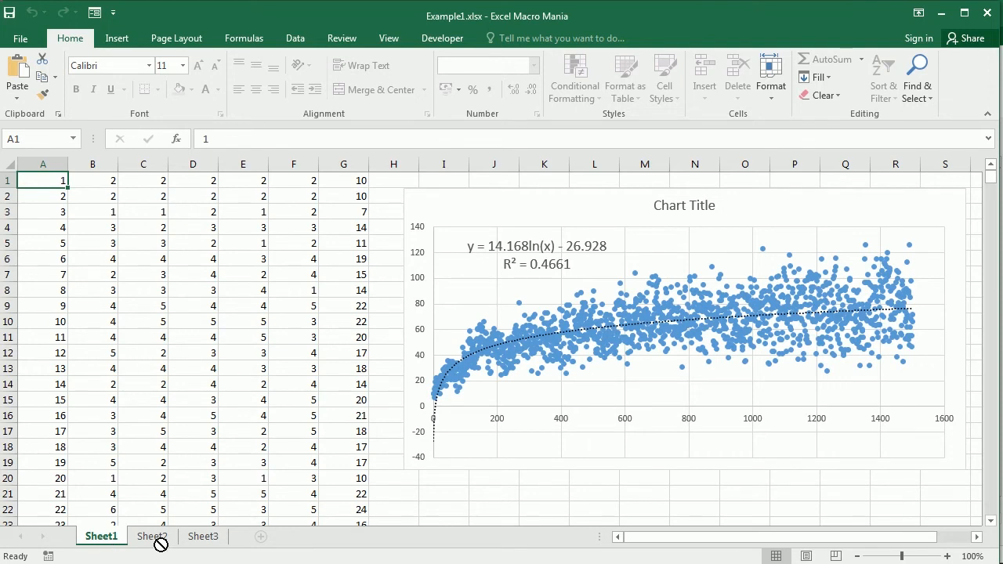
left_click(152, 536)
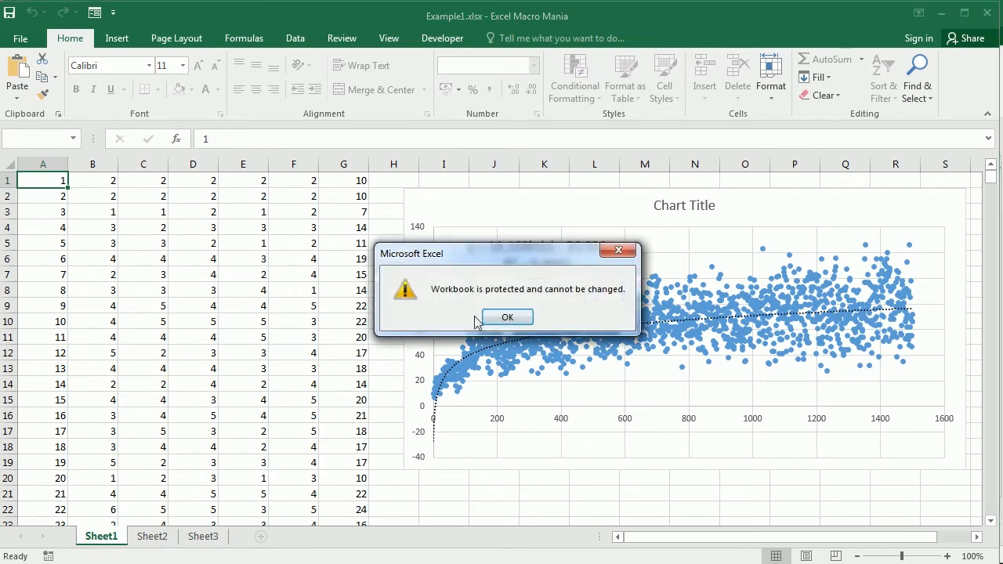
left_click(507, 316)
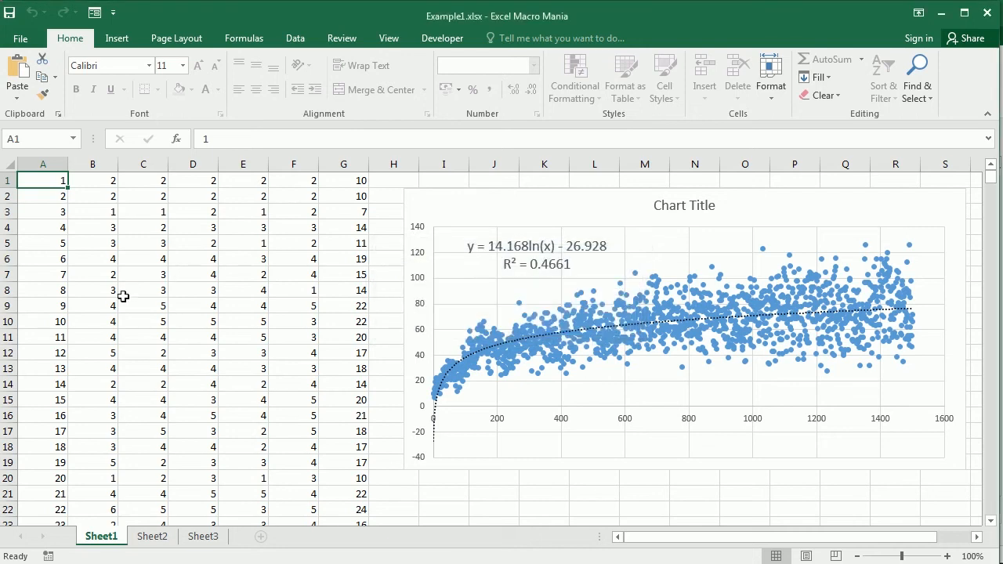
left_click(144, 289)
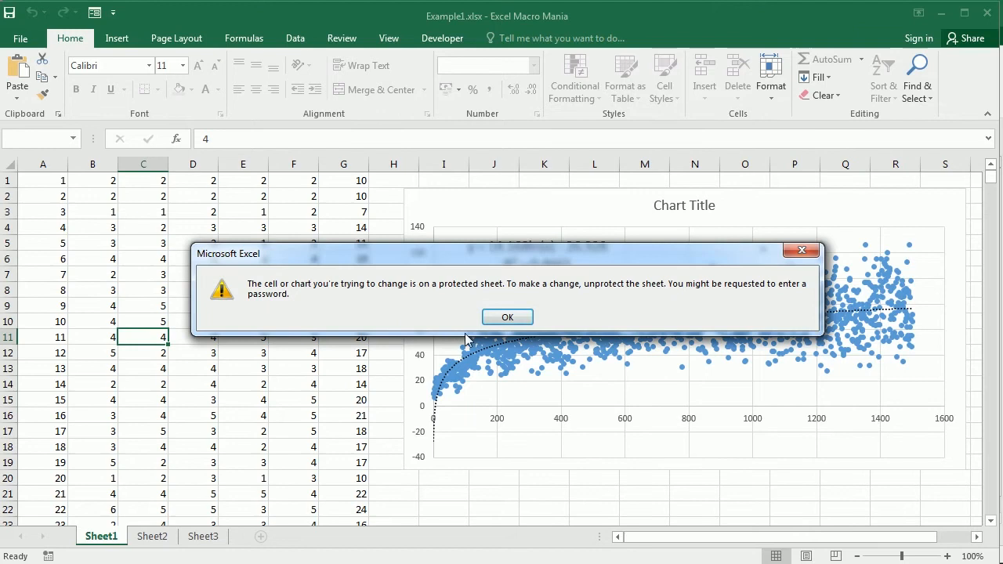
left_click(507, 316)
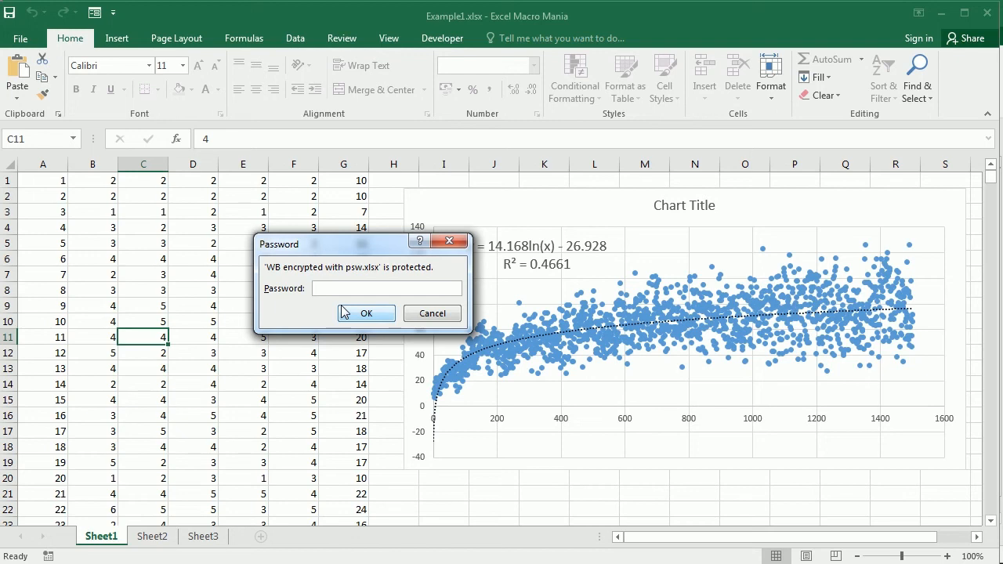
Dismiss the password prompt for 'WB encrypted with psw.xlsx' and move to the VBA editor.
left_click(366, 313)
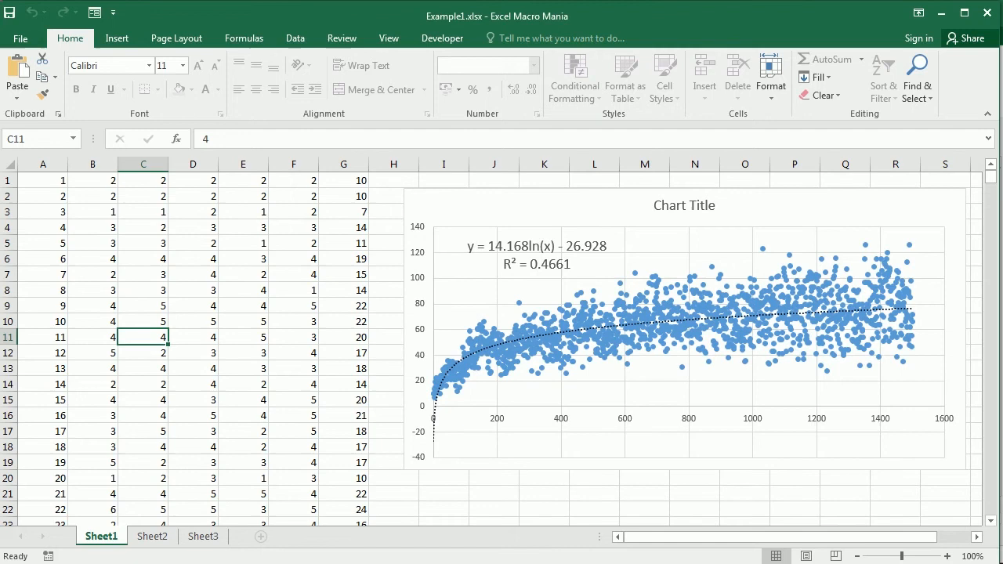
left_click(987, 12)
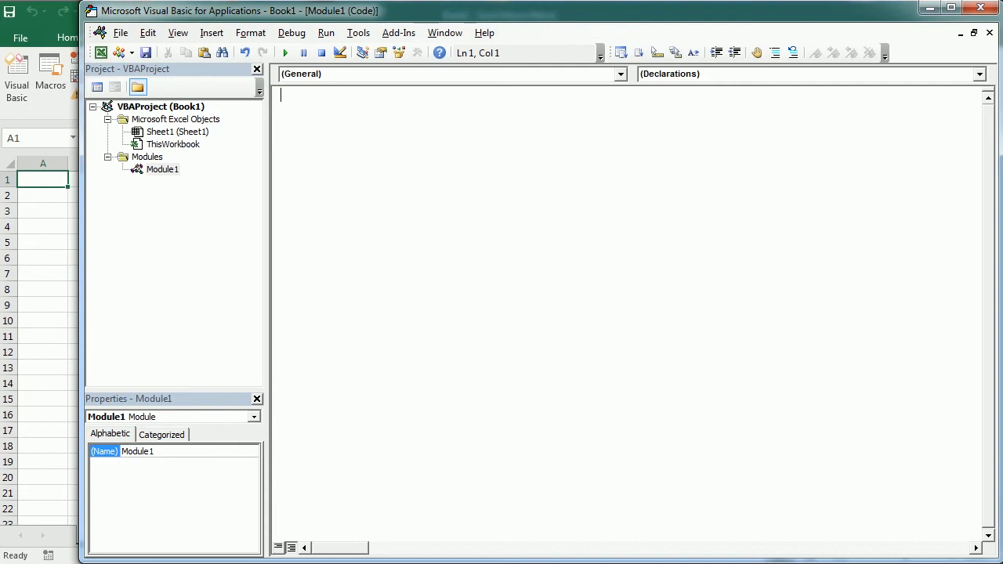
Begin the Sub ProtectSelectedWBs() procedure in Module1.
type("sub Prote")
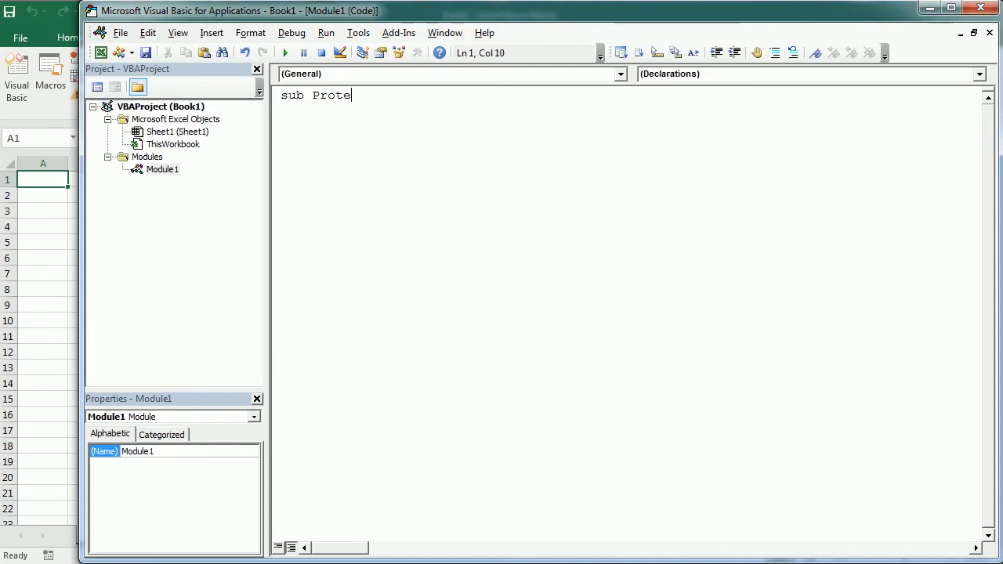
type("ctSelecte")
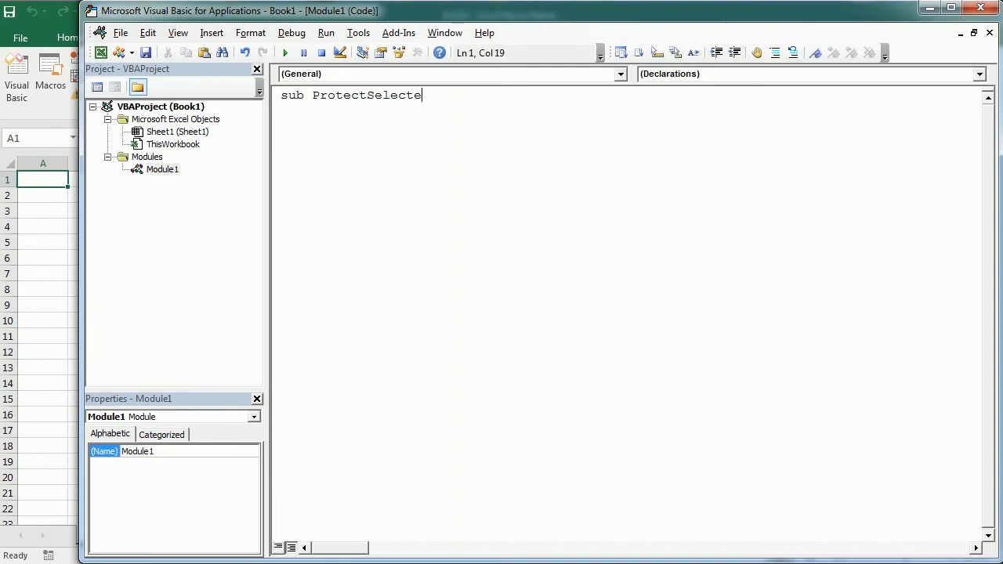
type("dWBs(")
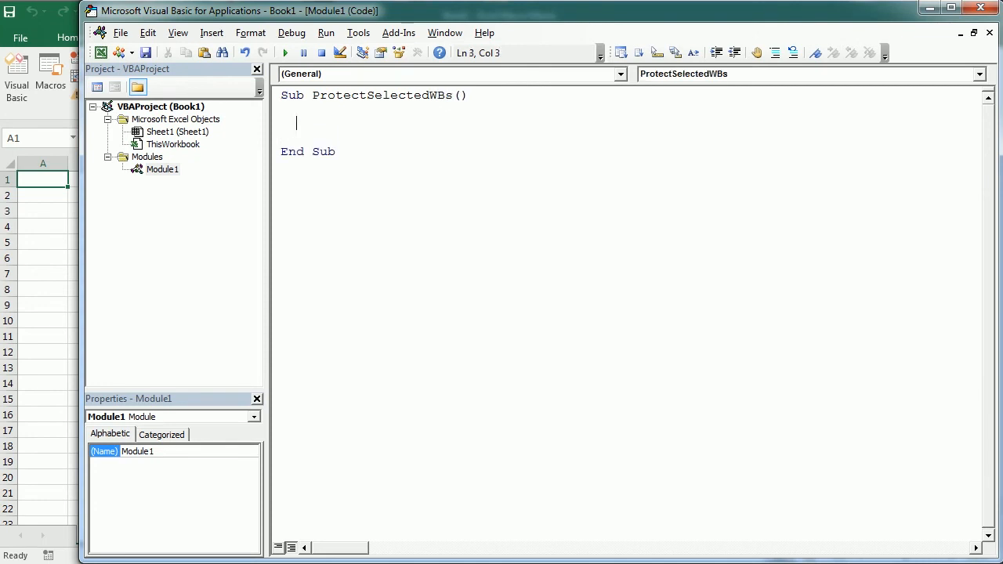
Declare psw As String, selFiles and file As Variant, and ws As Worksheet.
type("dim p")
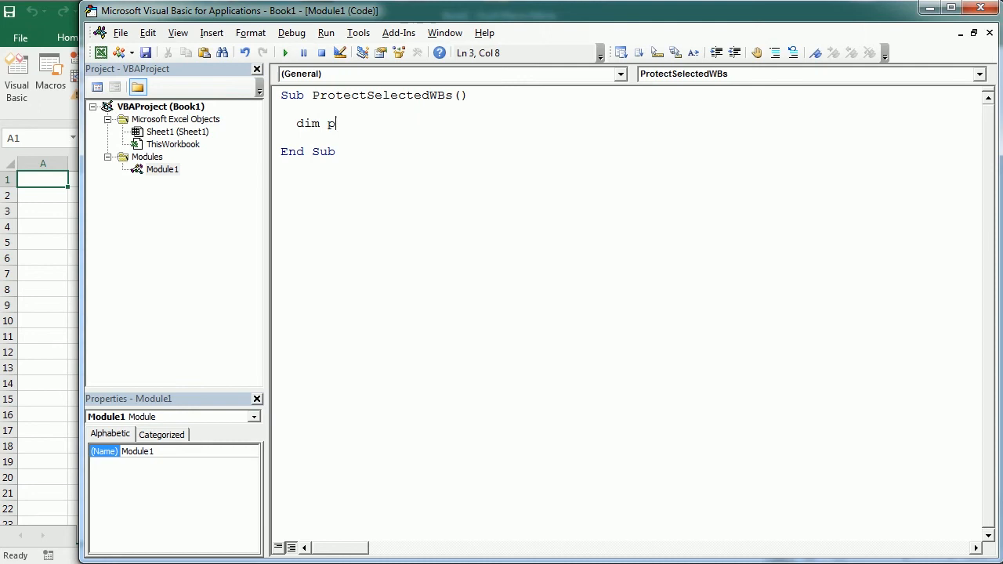
type("sw as string")
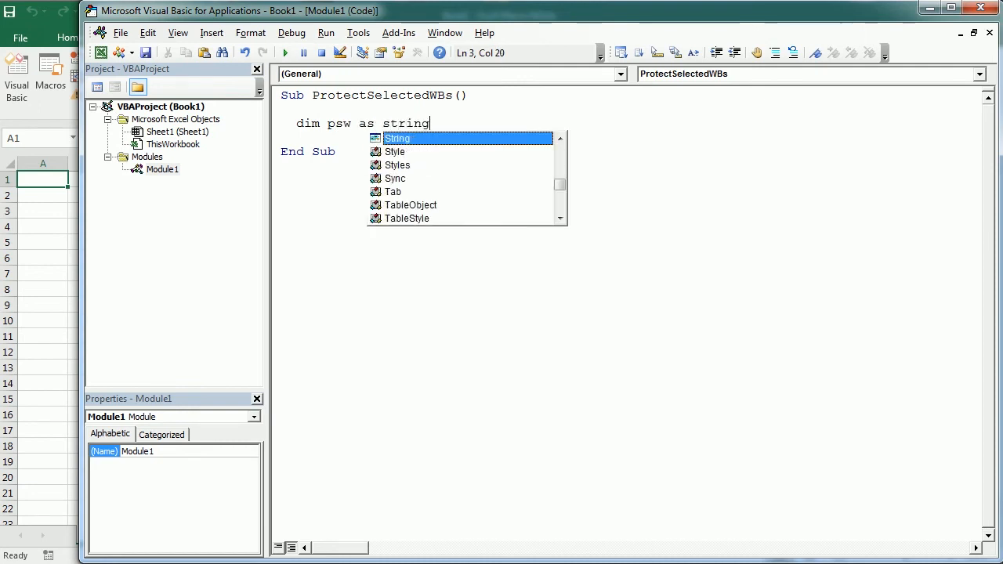
type(", selF")
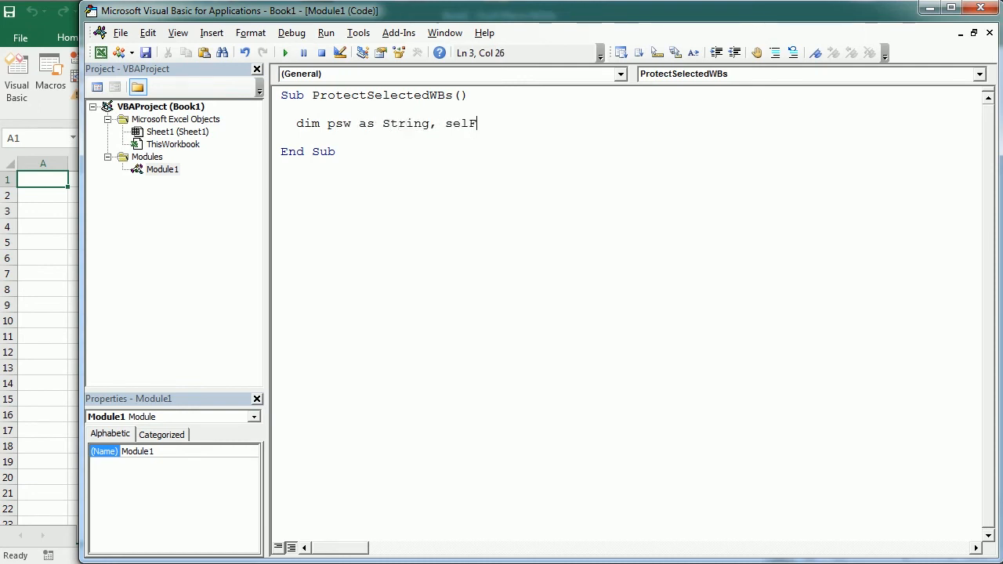
type("iles as va")
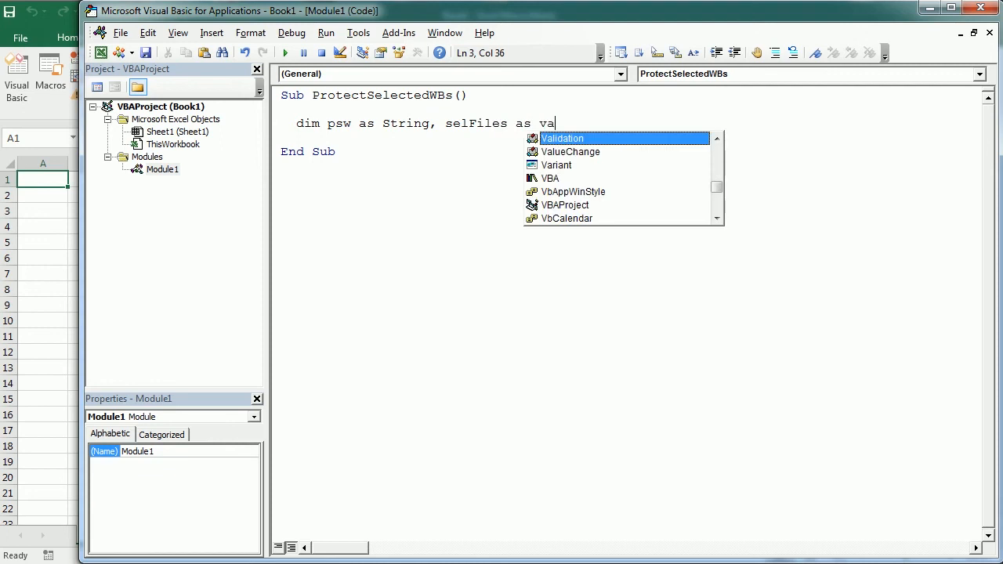
type("riant, f")
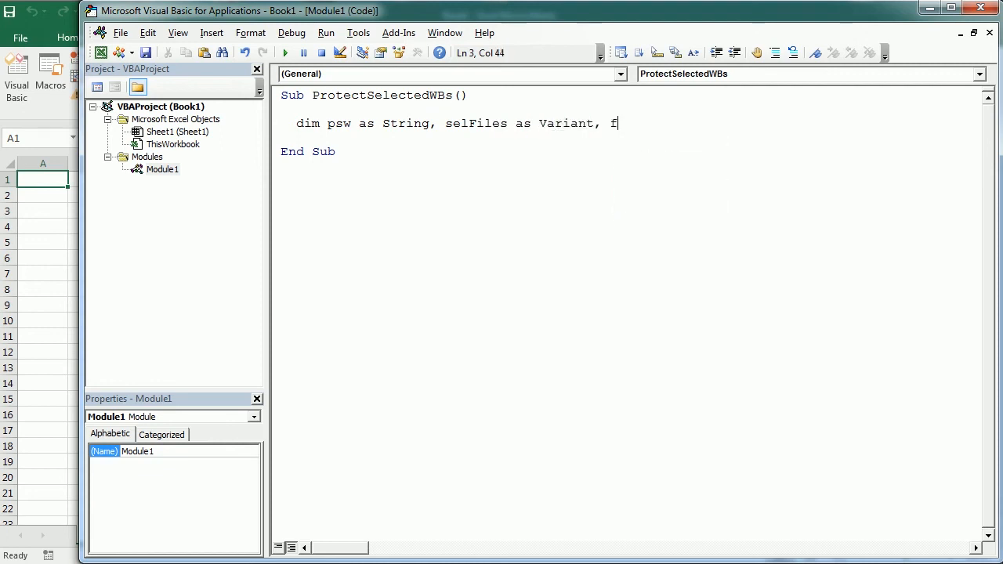
type("ile as varian")
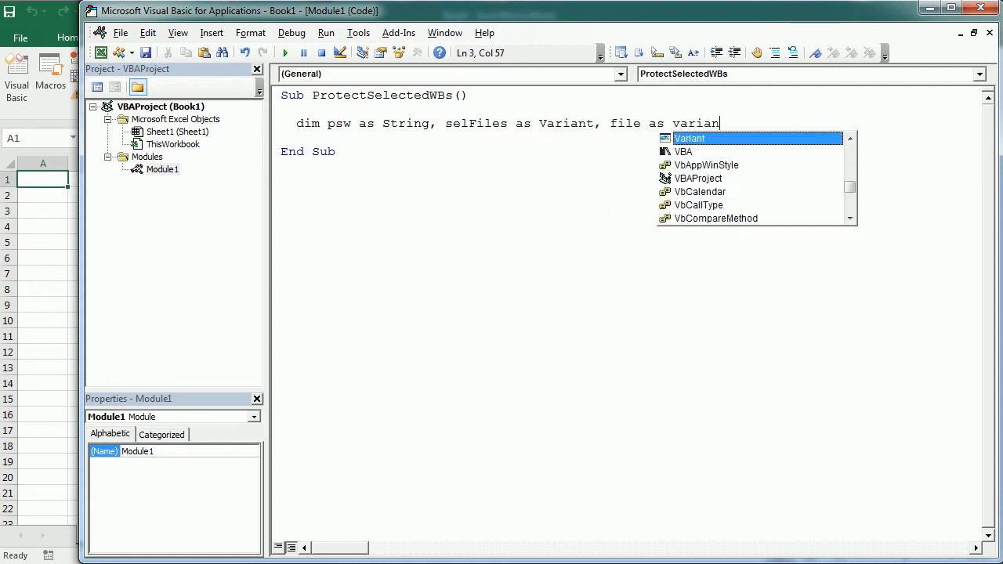
type(", ws As Worksheet")
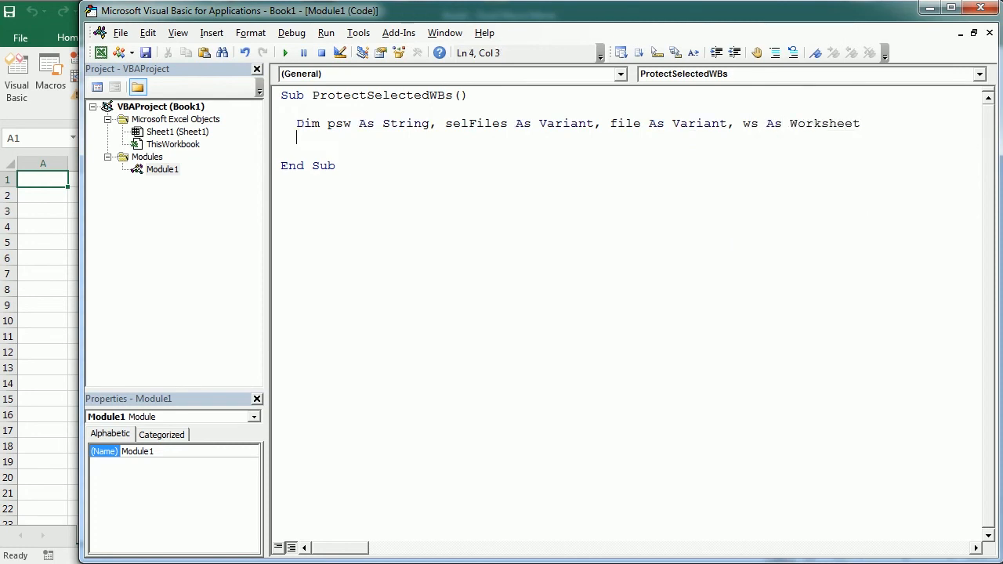
Add psw = InputBox("Enter a password to protect the workbooks") and If psw <> "" Then.
type("psw")
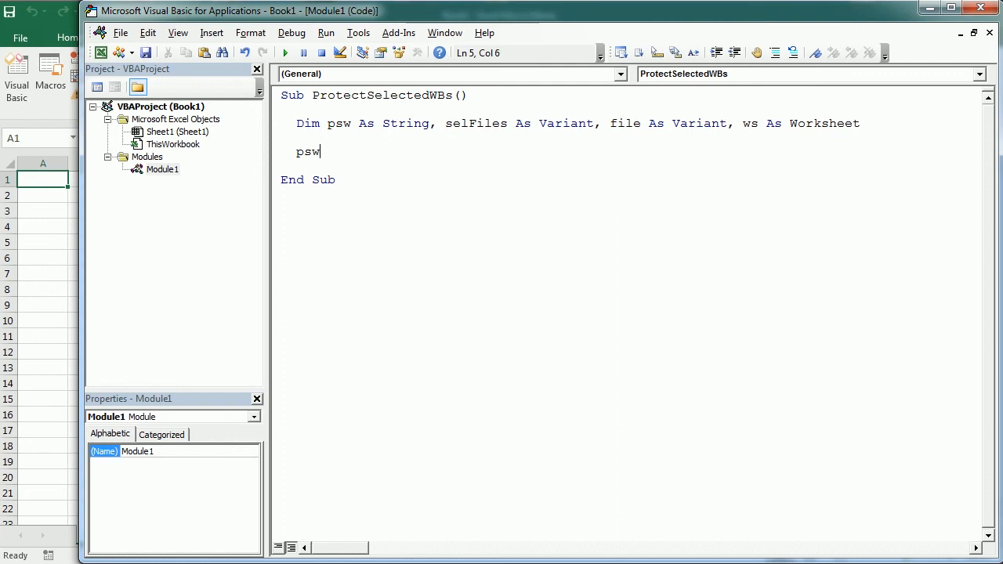
type("=input")
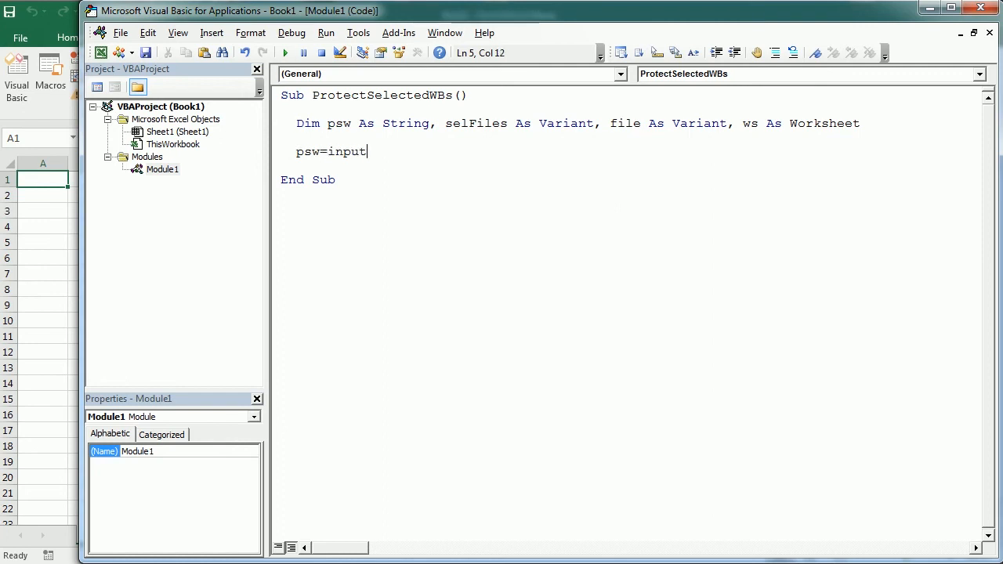
type("box(\"")
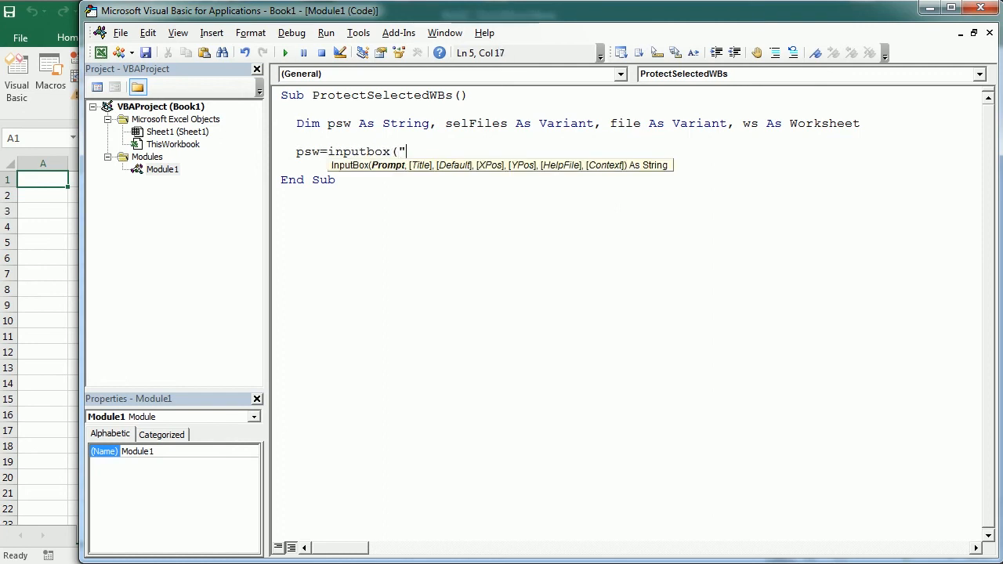
type("Enter a password to prot")
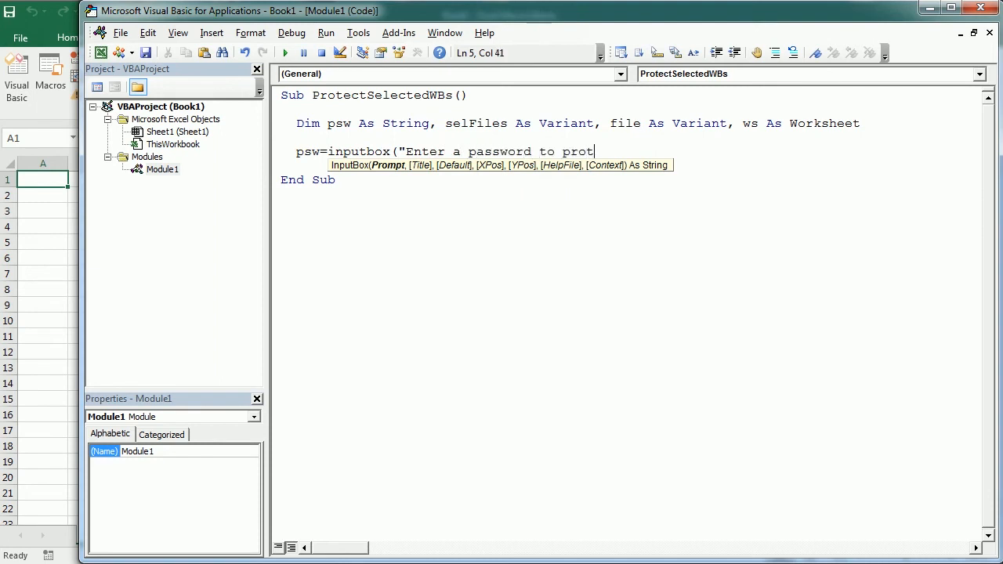
type("ect the workbooks")
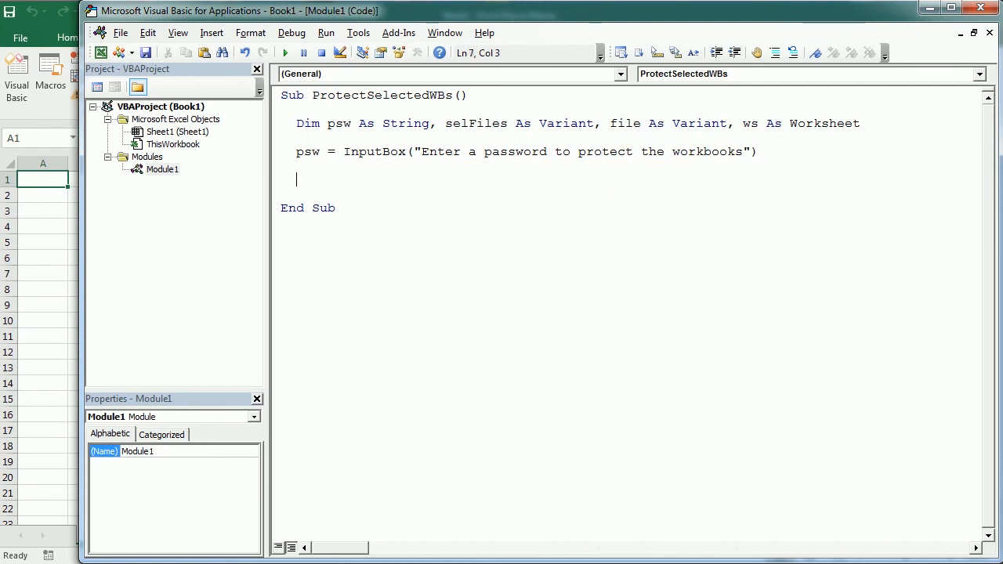
type("if psw<>")
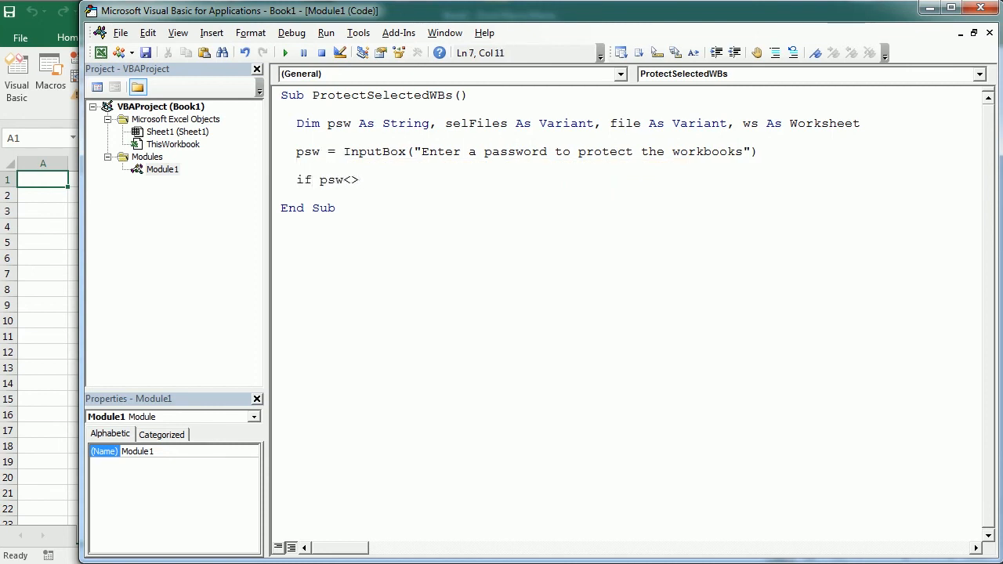
type("\"\" then")
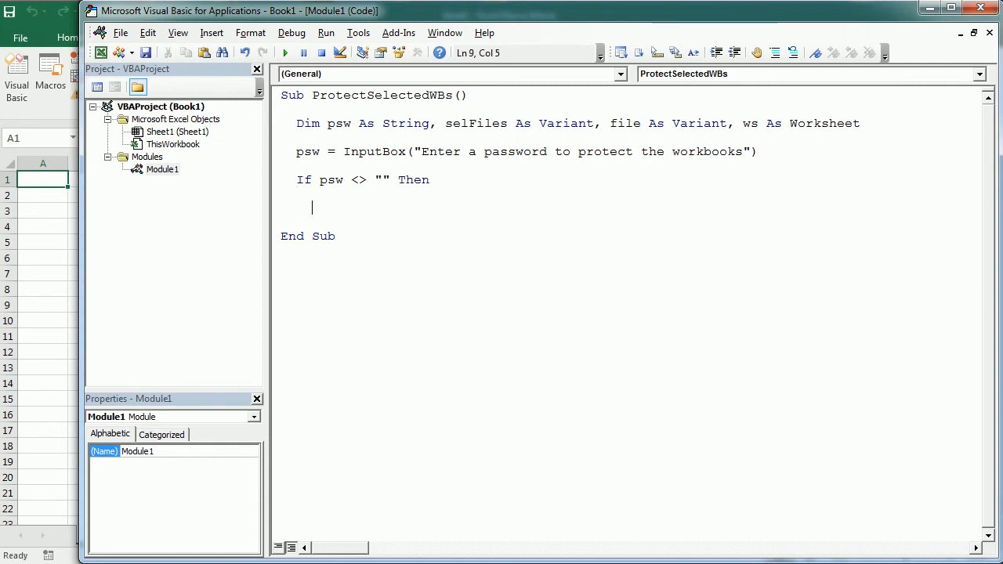
Start selFiles = Application.GetOpenFilename with FileFilter "Excel Files (*.xls*),*.xls*".
type("selFiles=")
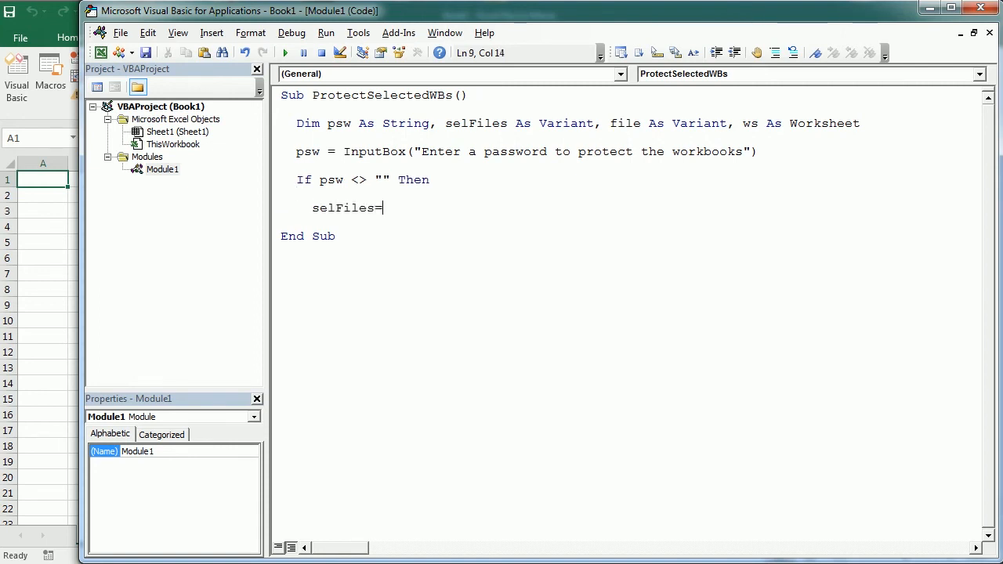
type("application.")
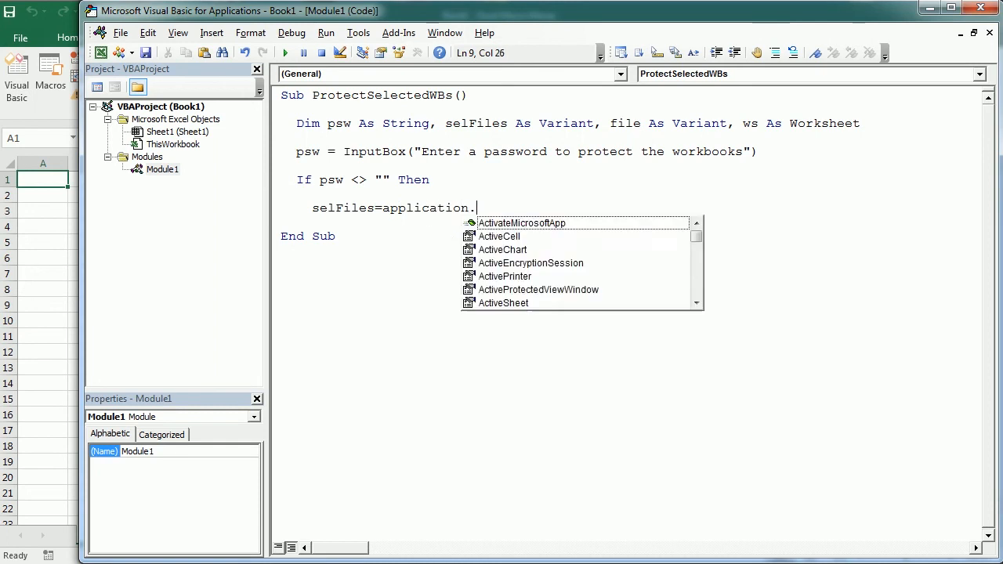
type("GetOpenFilename(")
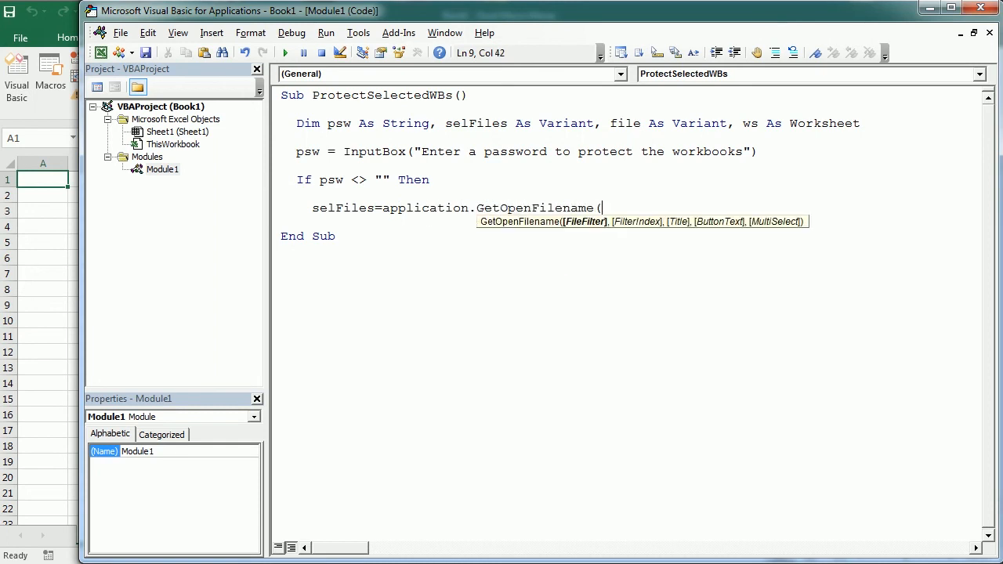
type("file")
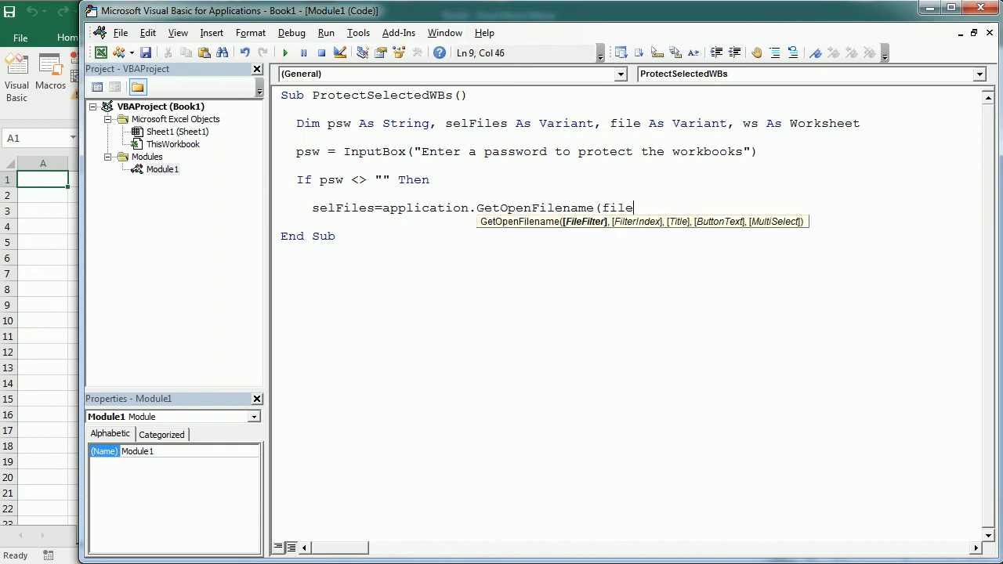
type("filter")
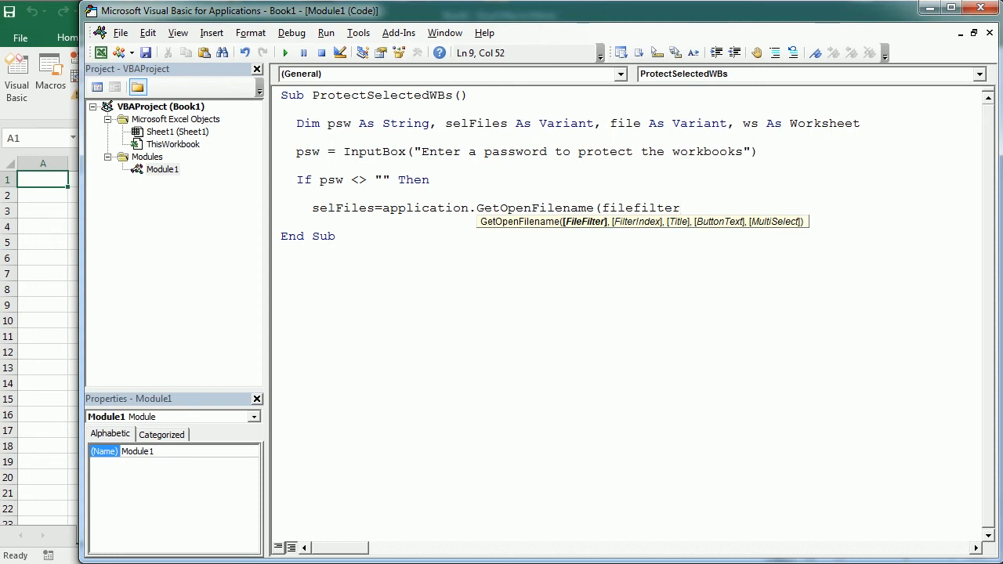
type(":= _")
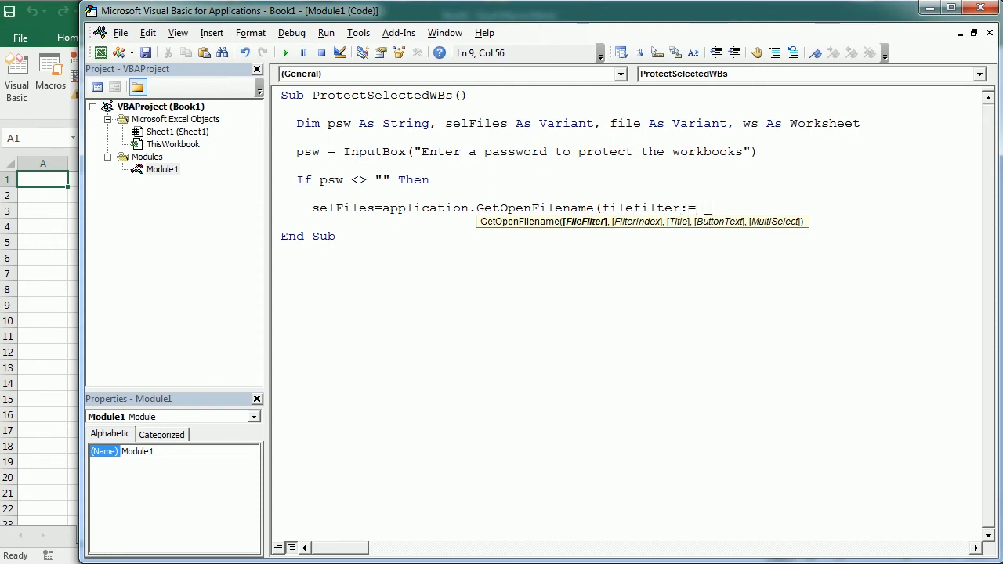
type("\"")
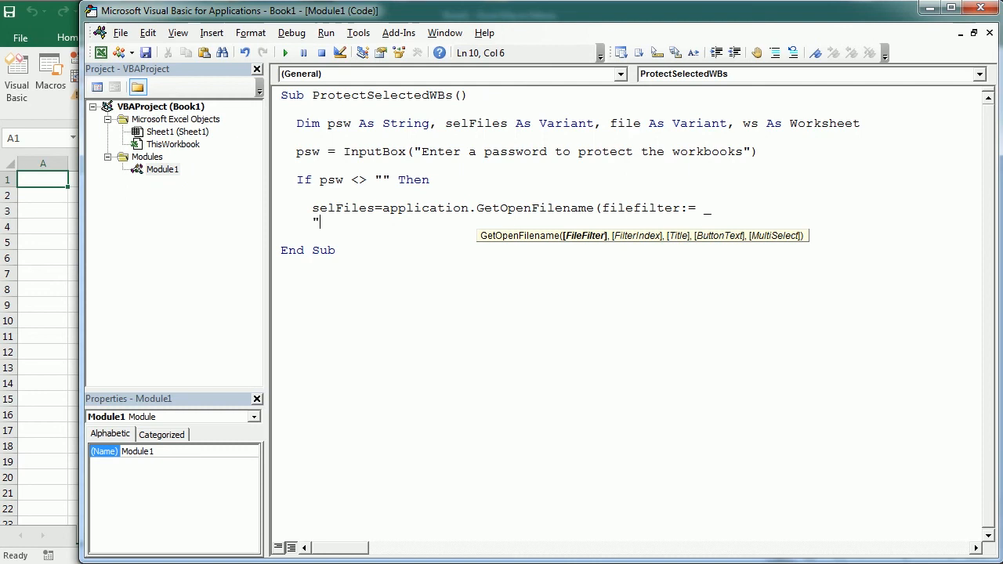
type("Excel Files")
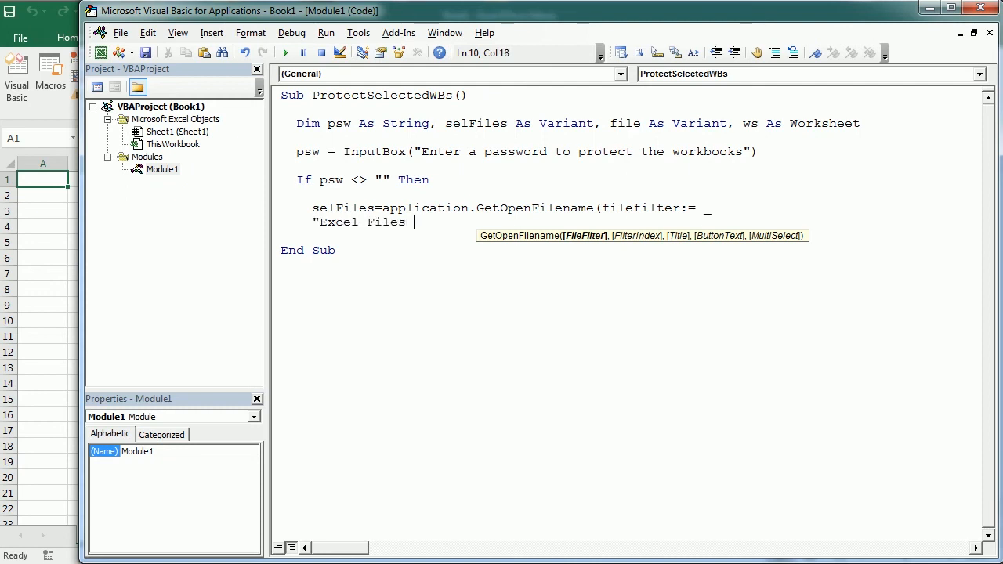
type(", (")
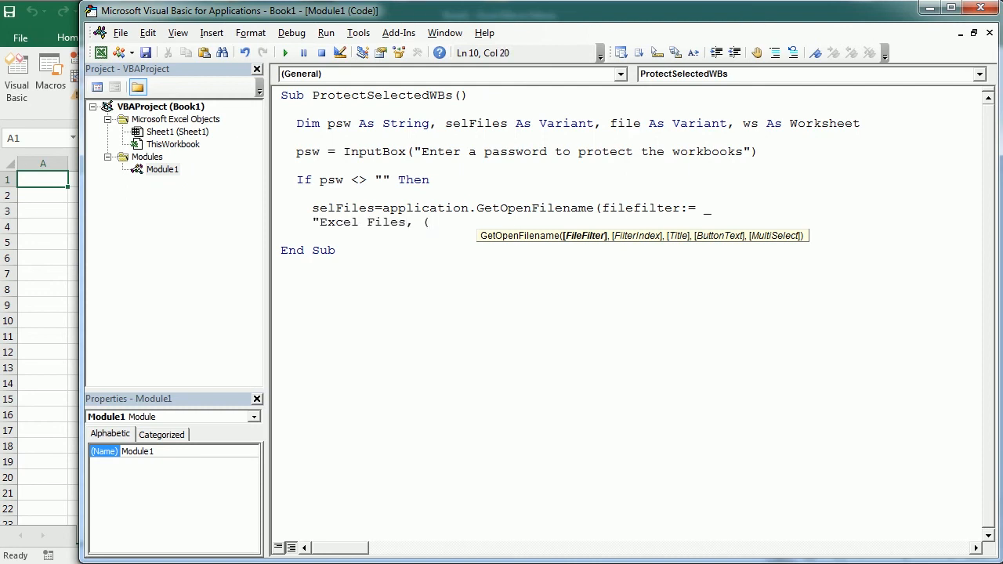
type("(*.xls*")
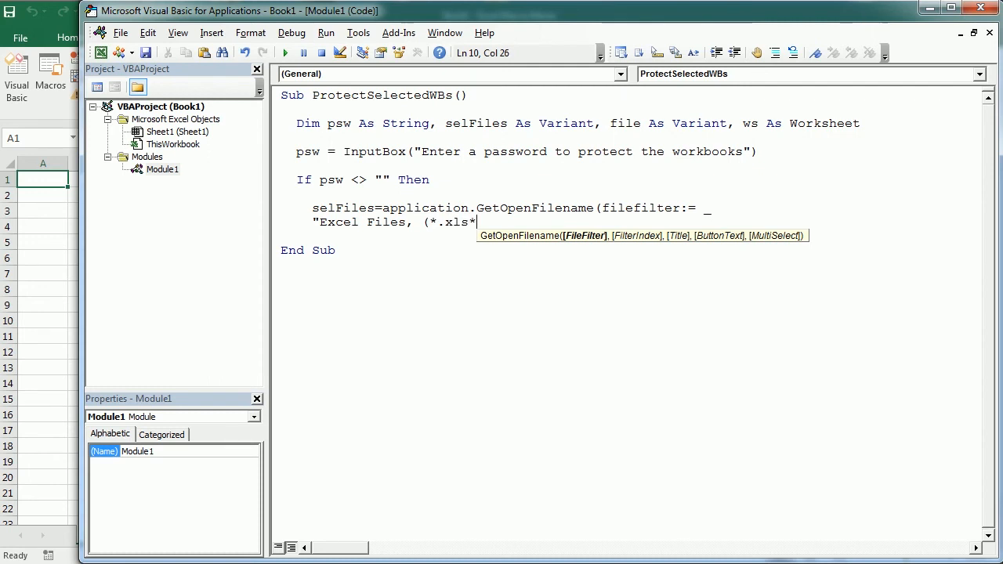
type(")")
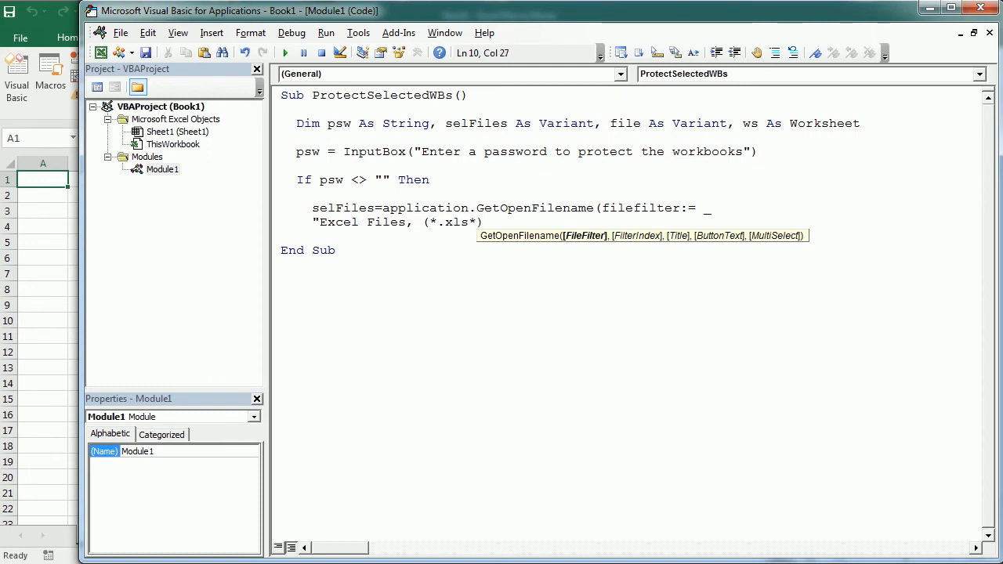
type(",*.xls*\", title:=\"Sel")
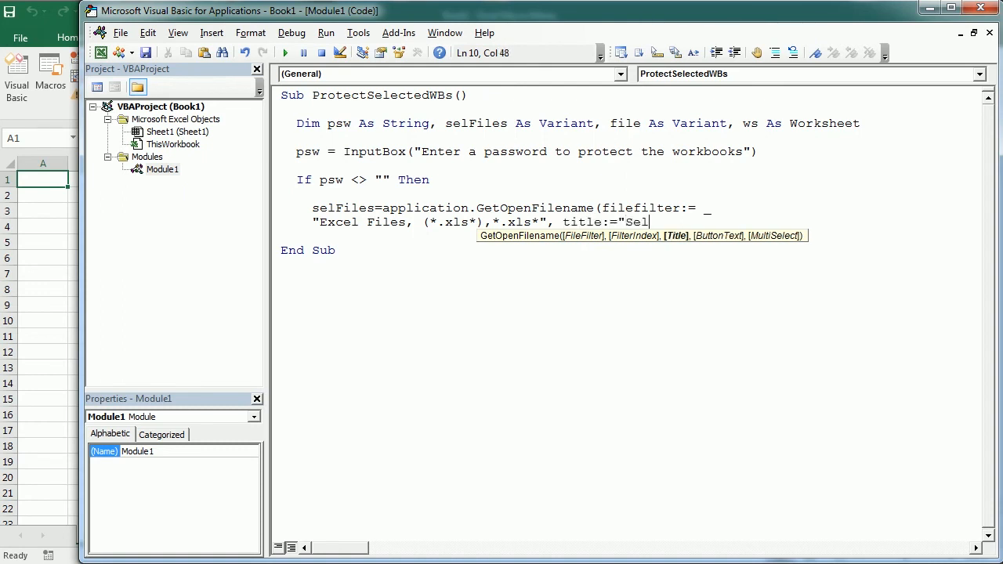
Finish the file picker call with Title:="Select Files" and MultiSelect:=True.
type("ect Files")
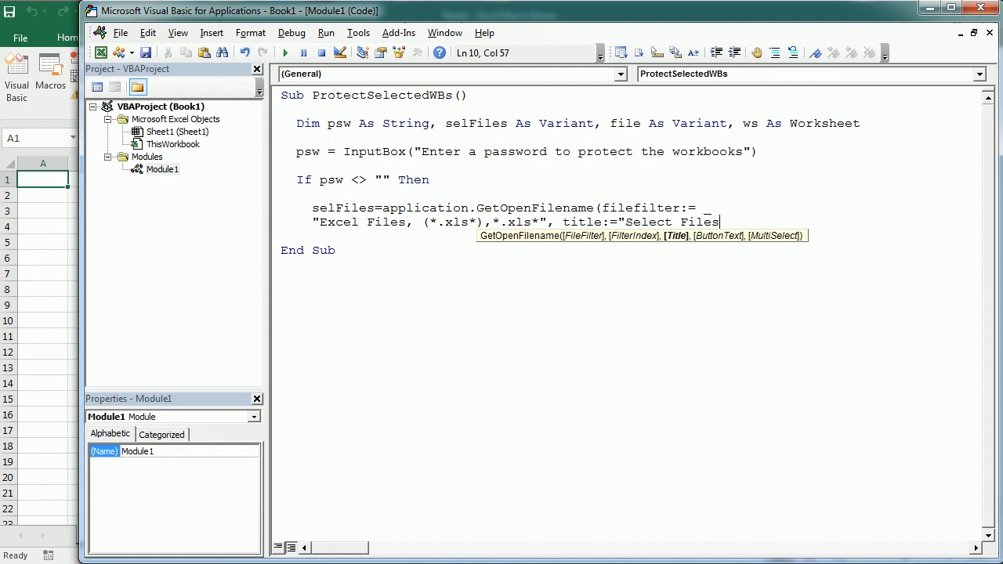
type("\",")
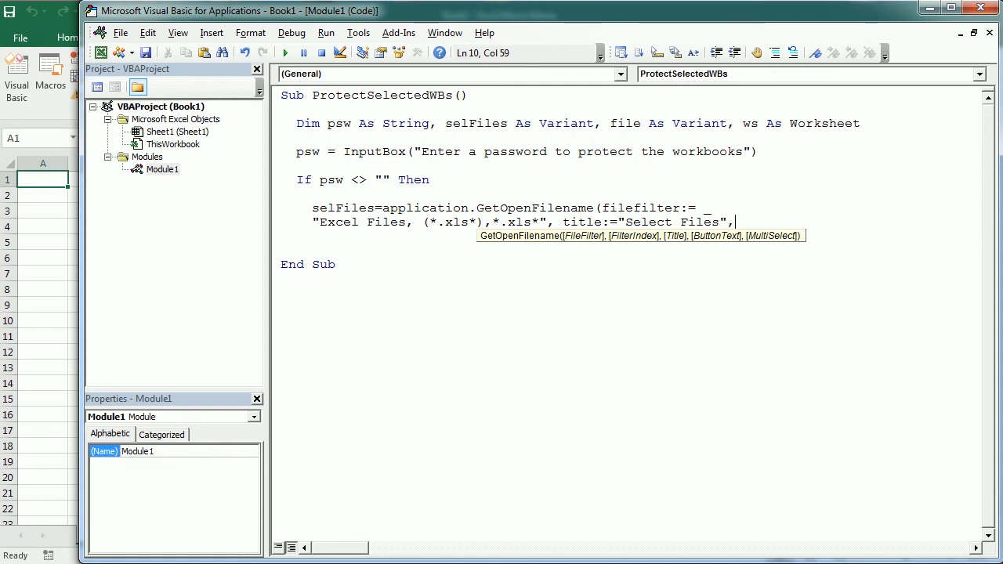
type("multiselect")
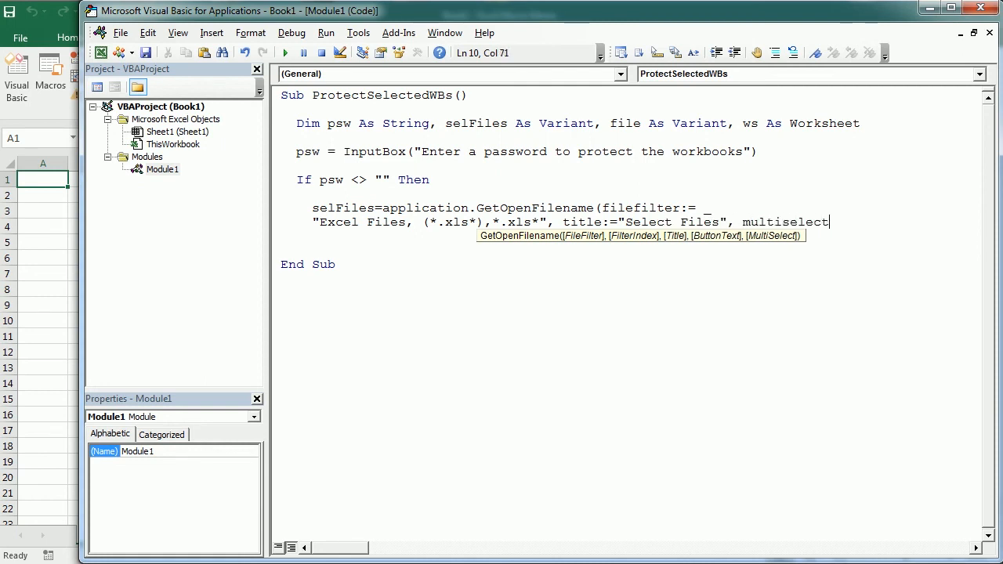
type(":=true")
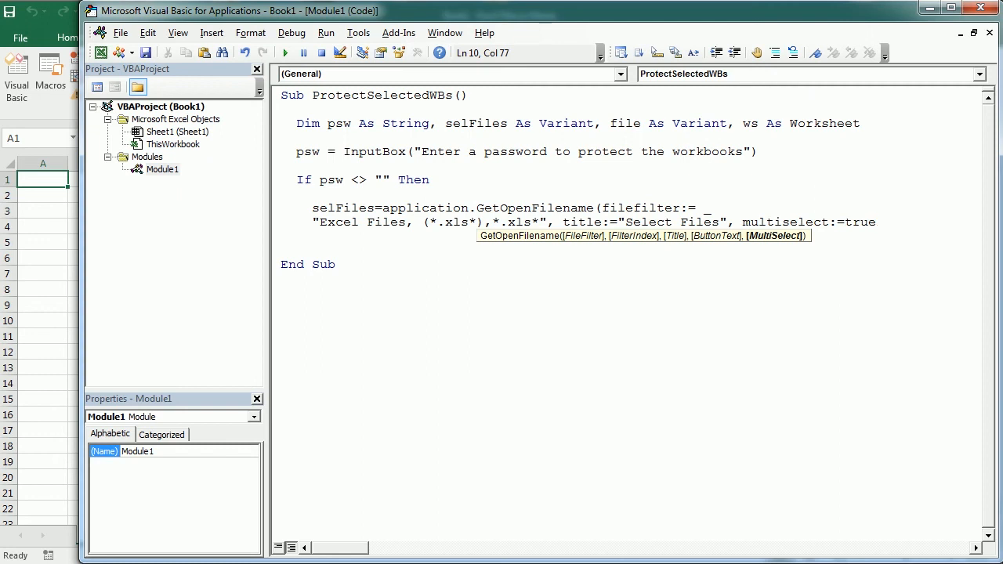
type("for")
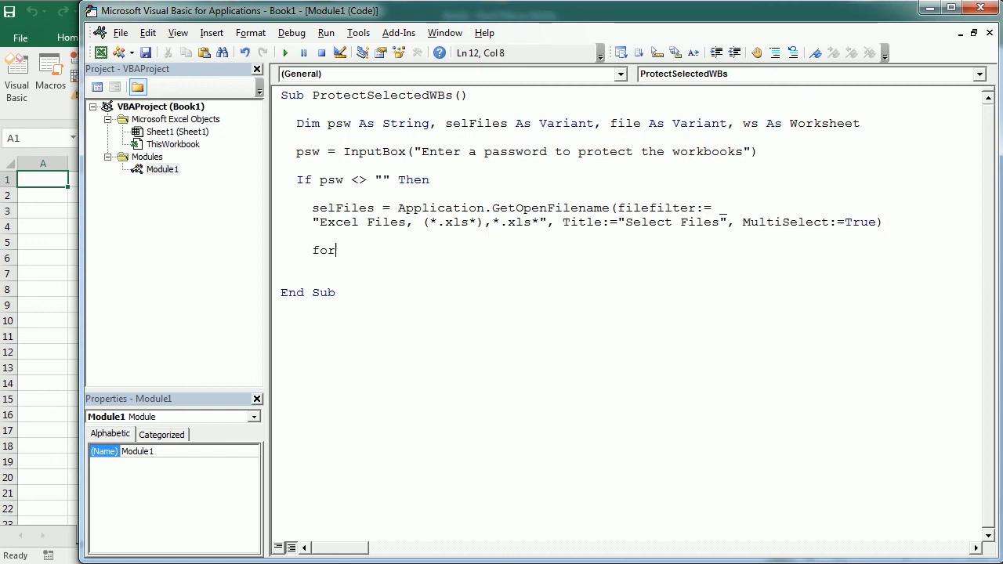
Add For Each file In selFiles and Application.ScreenUpdating = False.
type("each file in sel")
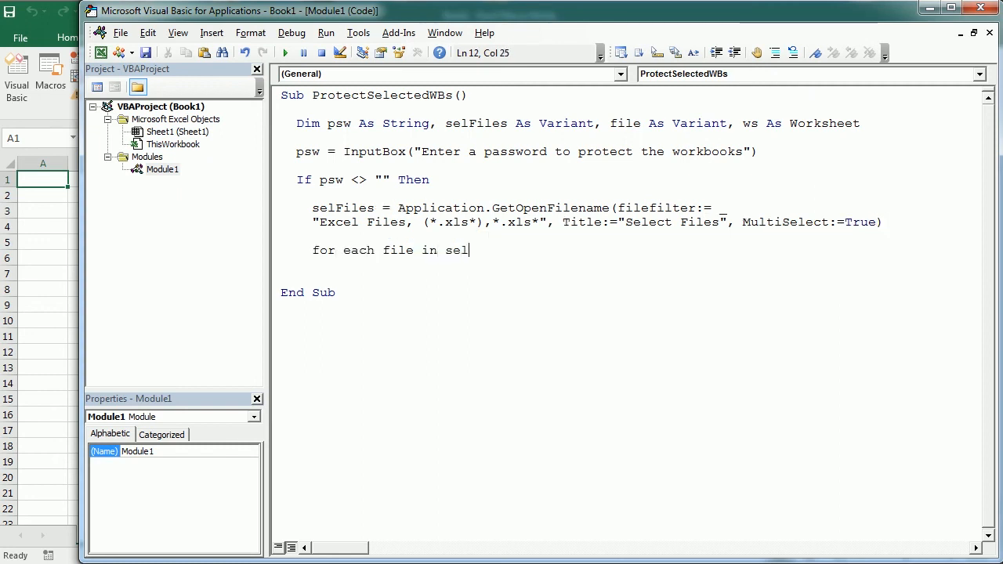
type("Files")
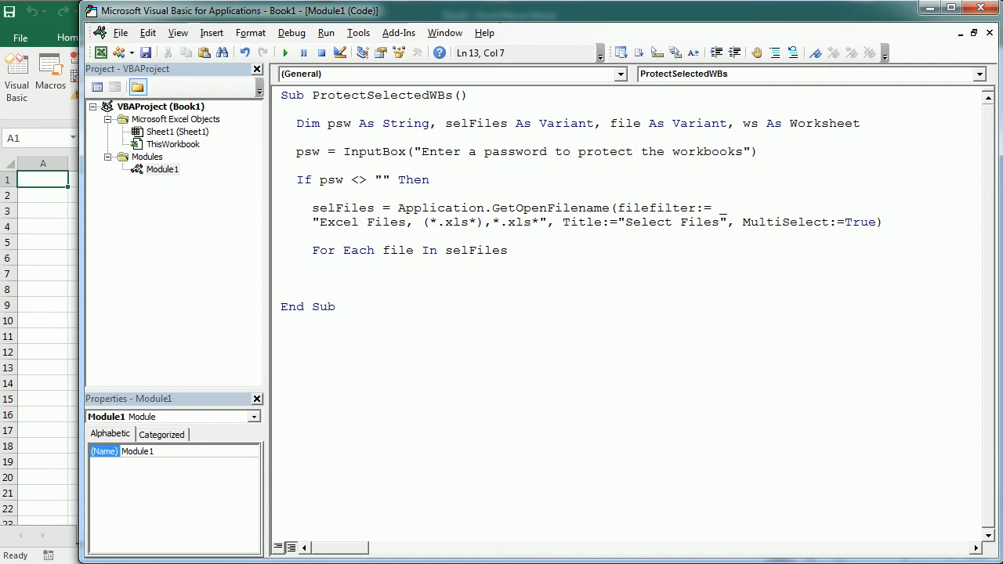
type("applica")
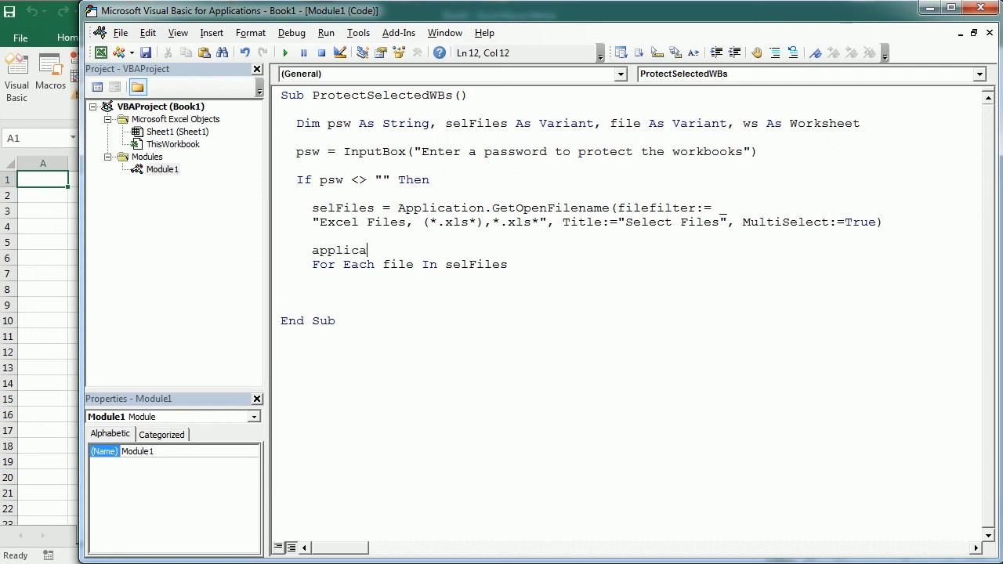
type("tion.ScreenUpdating")
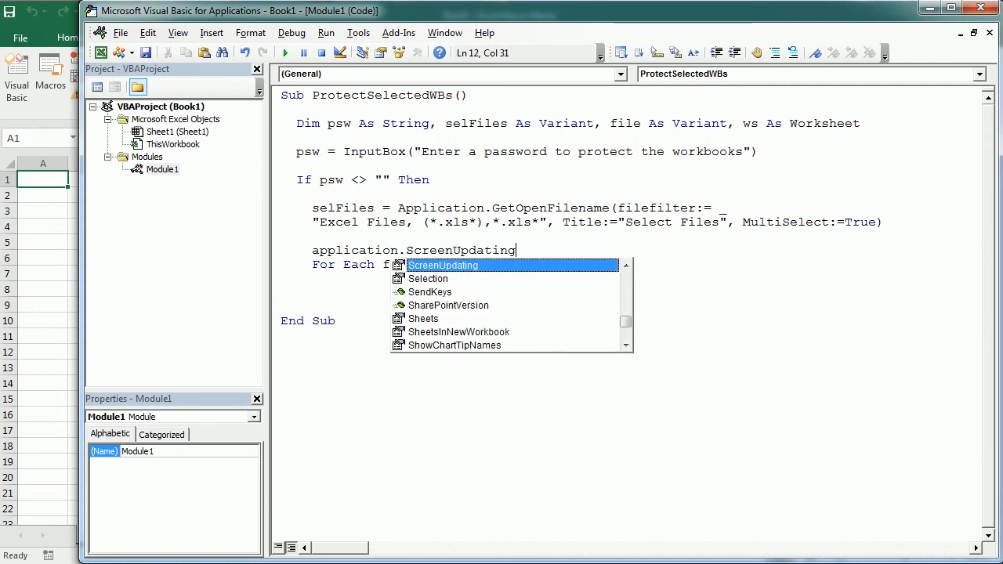
type("=false")
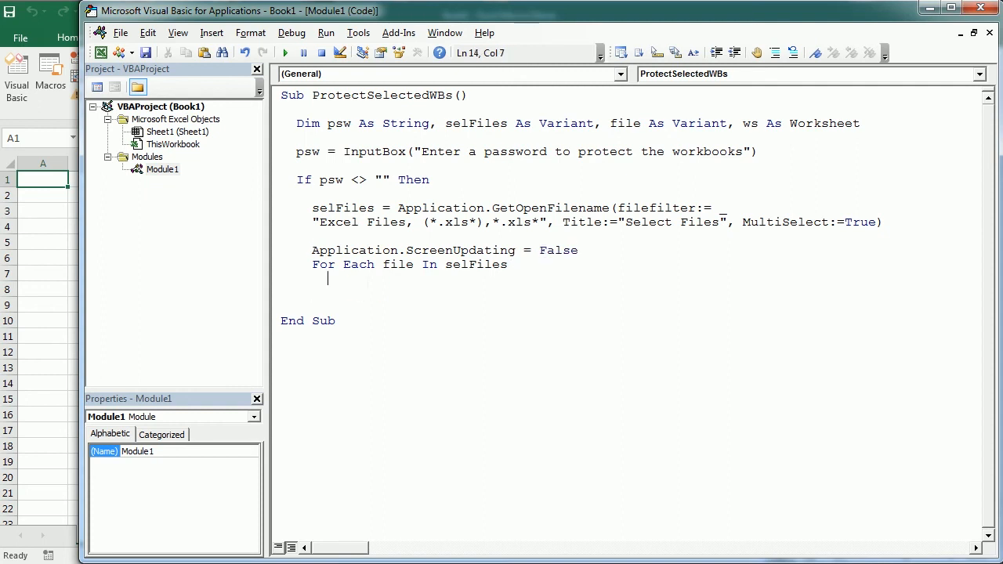
Open each file with Workbooks.Open file and begin With ActiveWorkbook.
type("workbook")
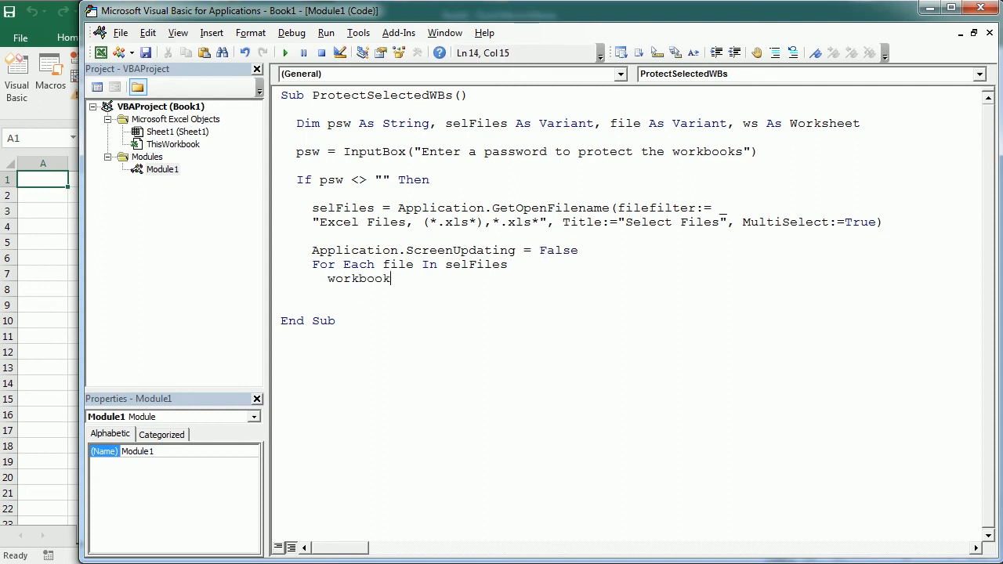
type(".Open fil")
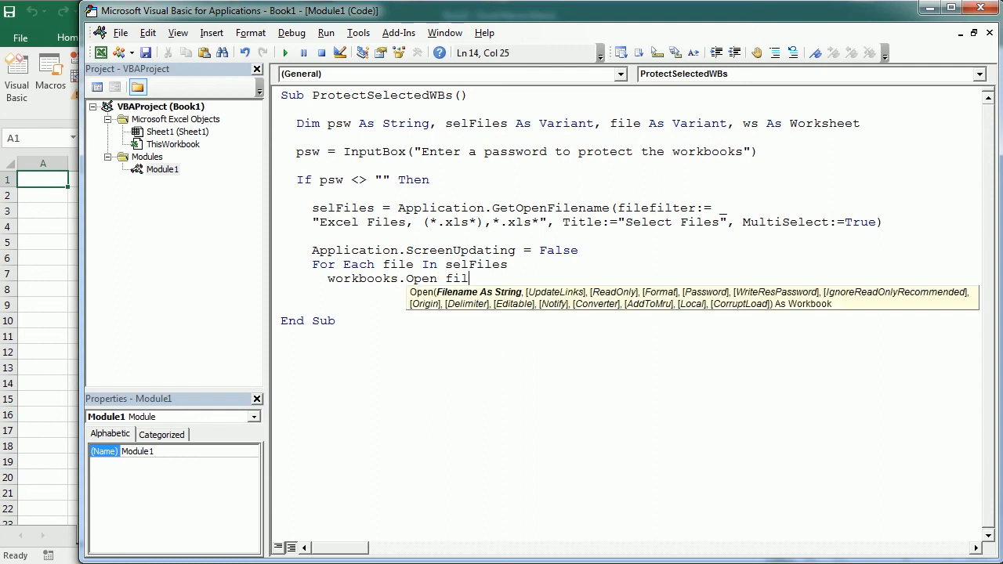
type("wi")
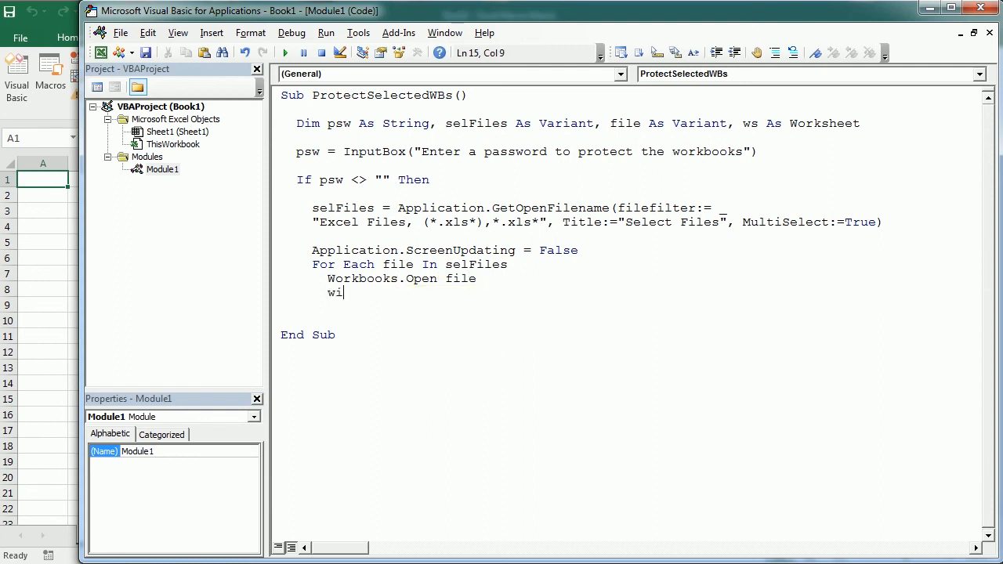
type("th")
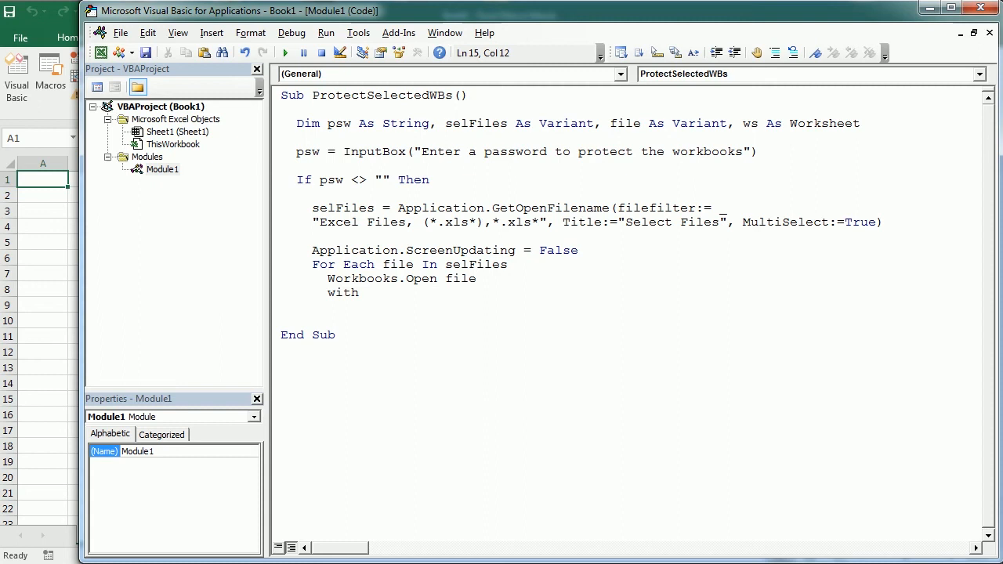
type("activ")
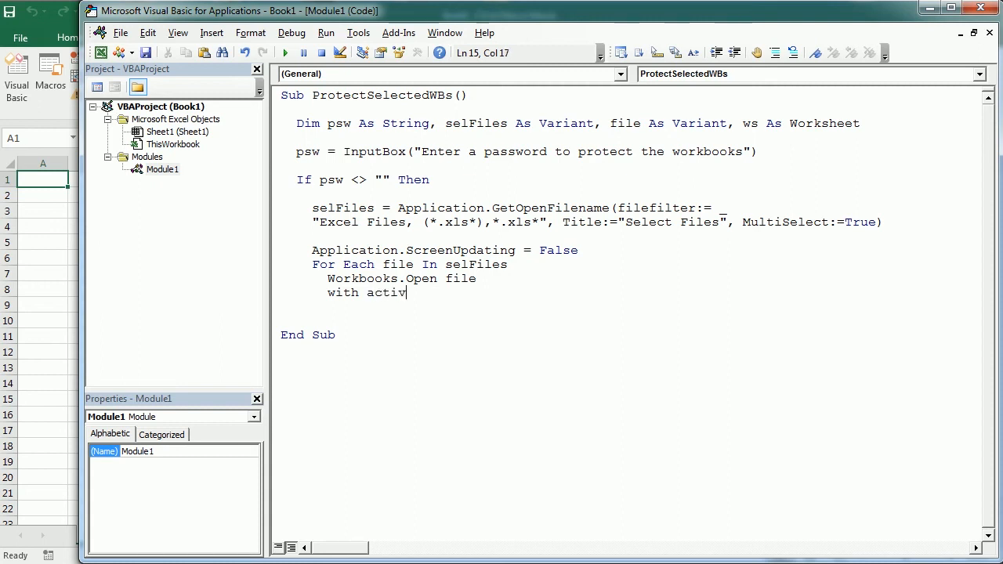
type("eworkbook")
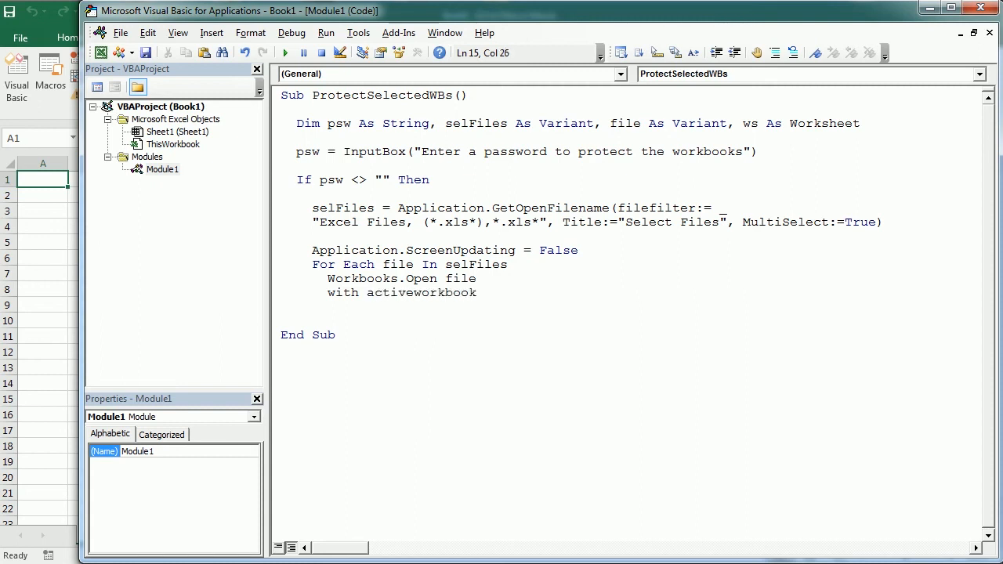
type("for each ws")
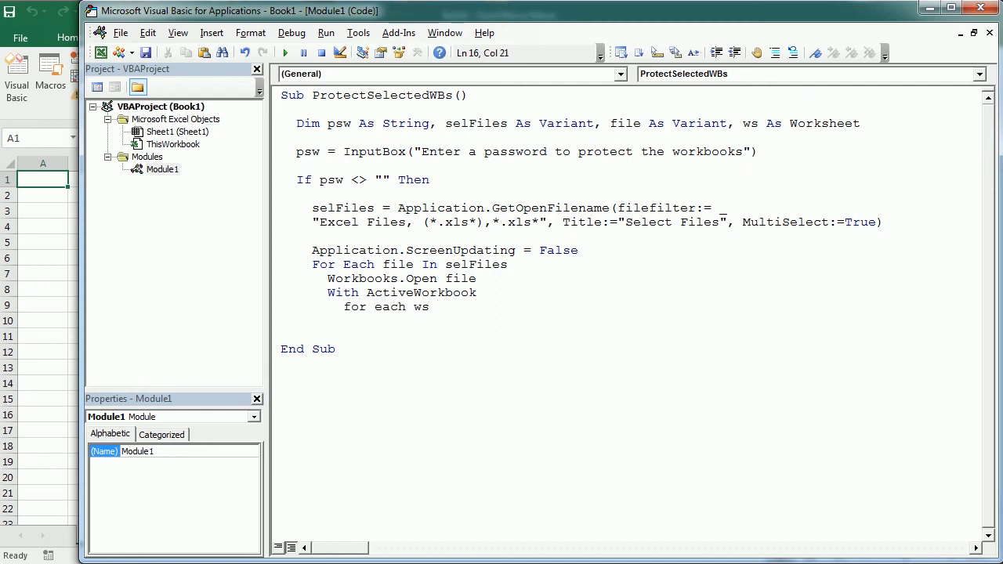
Loop For Each ws In .Worksheets with ws.Protect Password:=psw, closing with Next ws.
type("in")
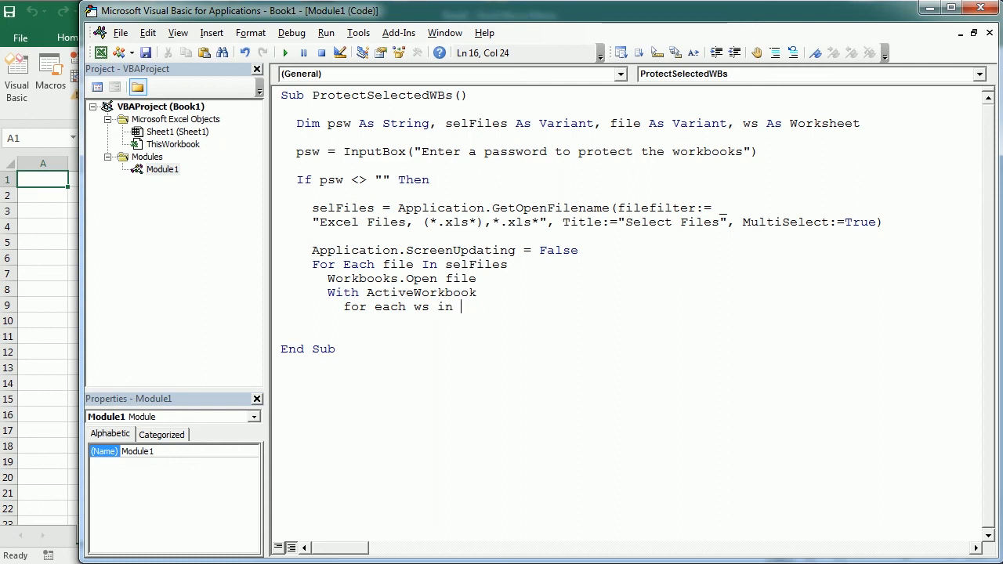
type(".worksheets")
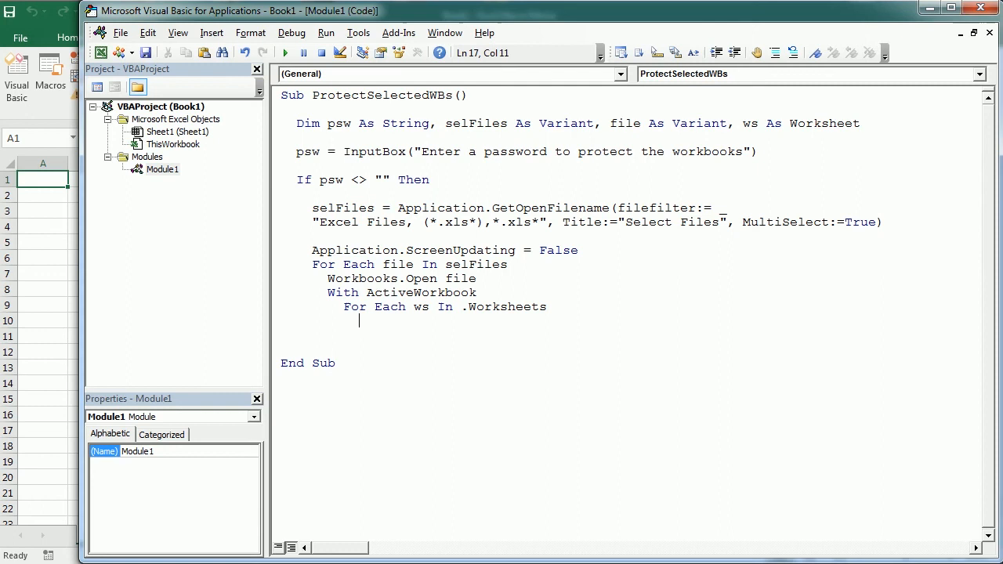
type("ws.protect")
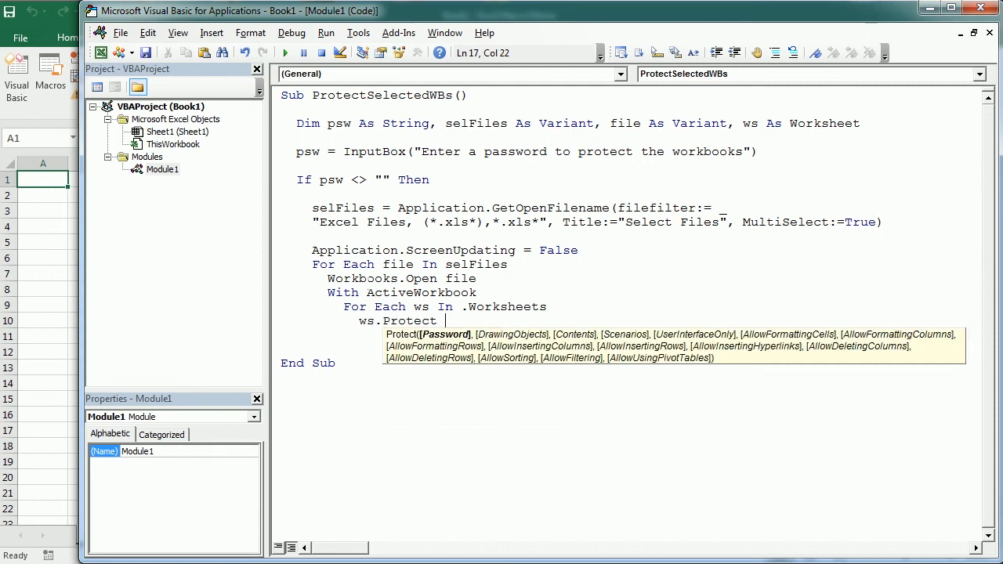
type("password:")
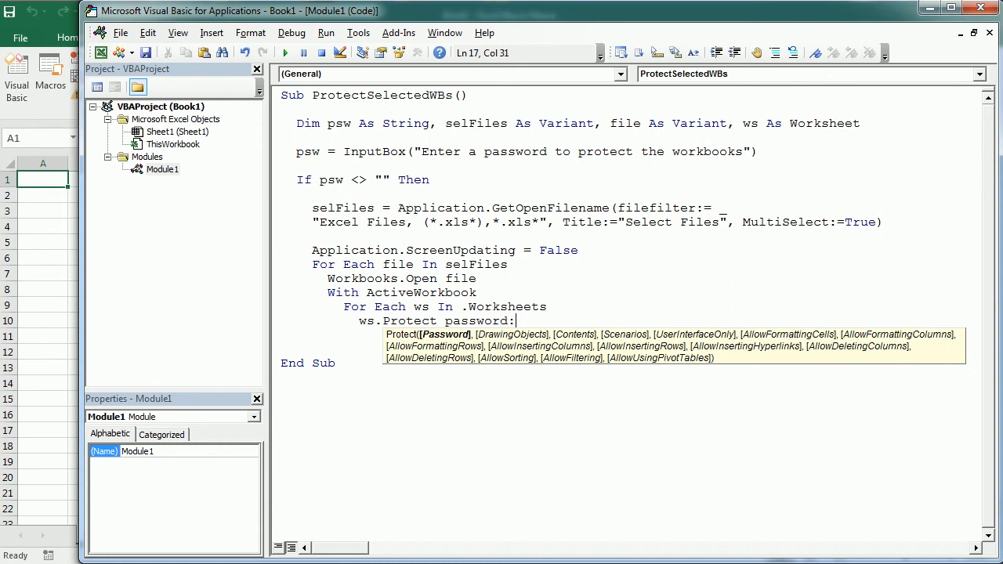
type("Password:=psw")
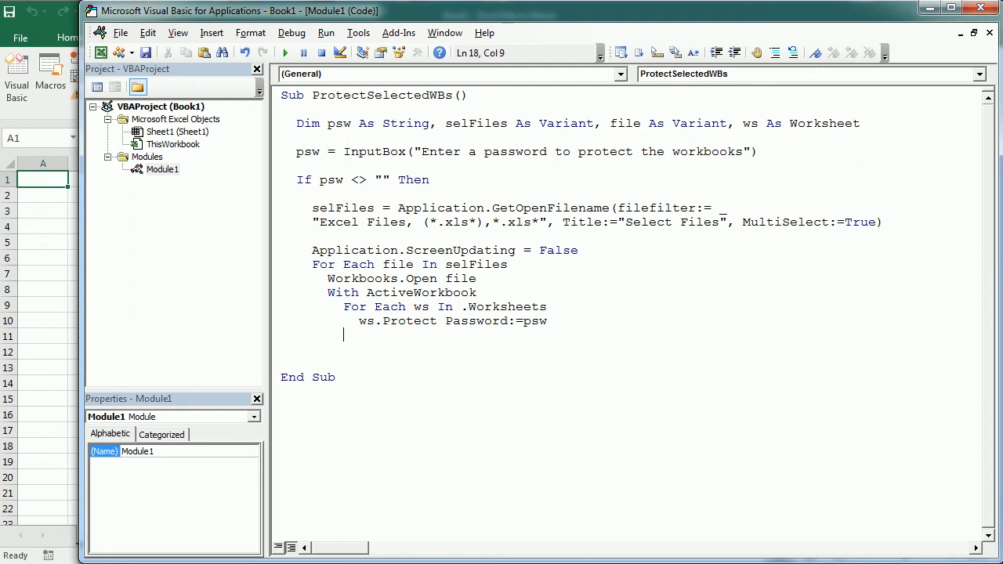
type("ne")
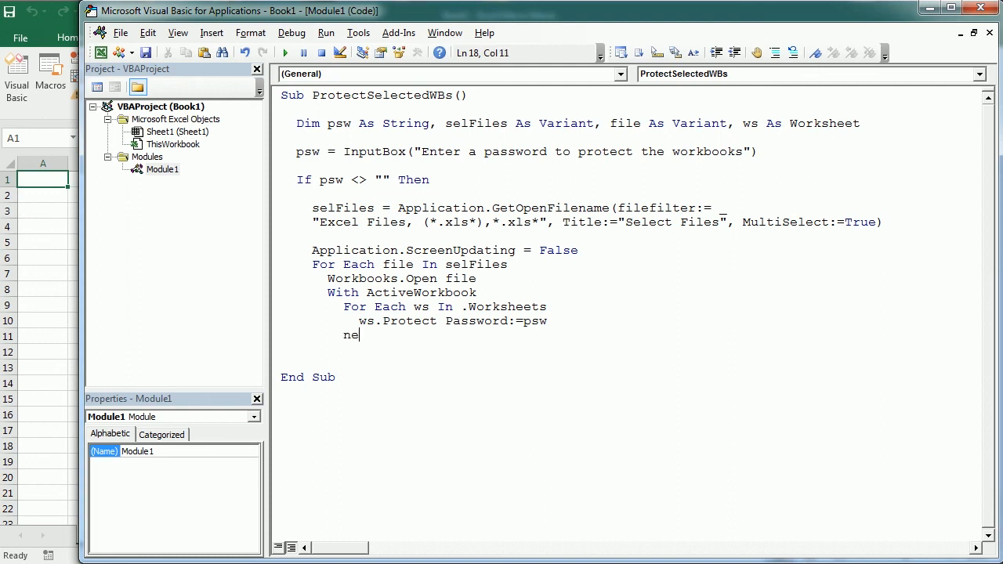
type("xt ws")
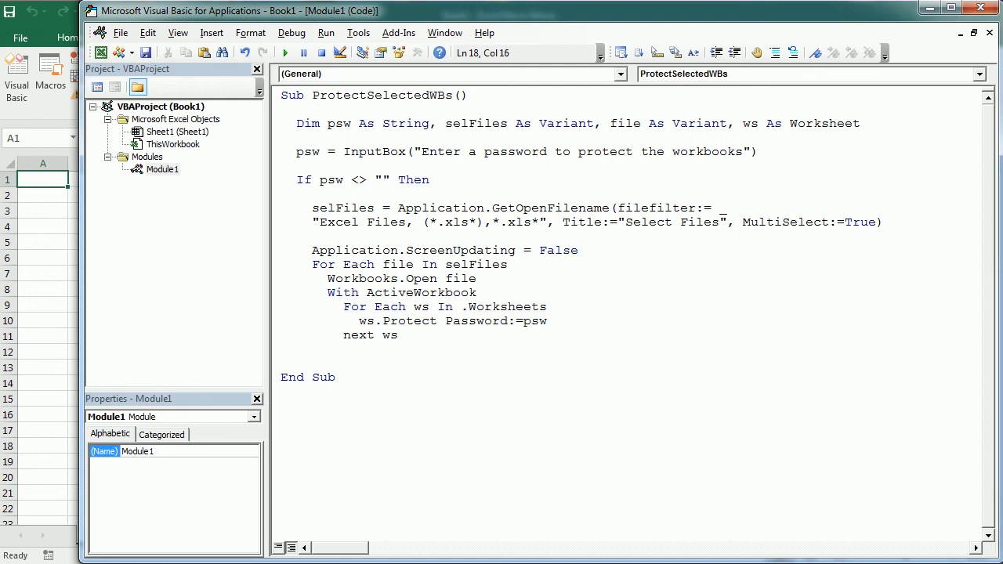
left_click(398, 335)
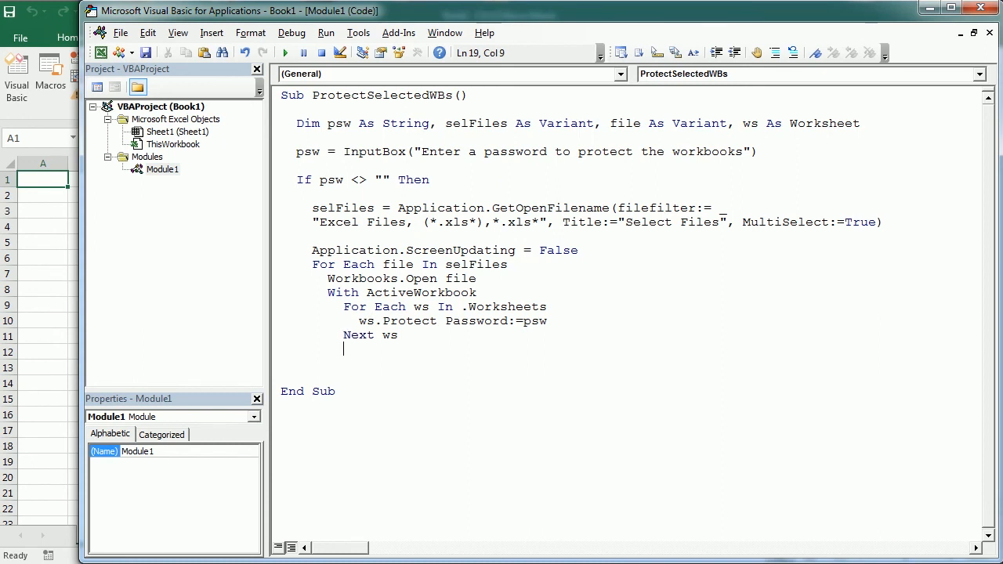
Add .Protect Password:=psw with the comment 'protects workbook structure'.
type(".")
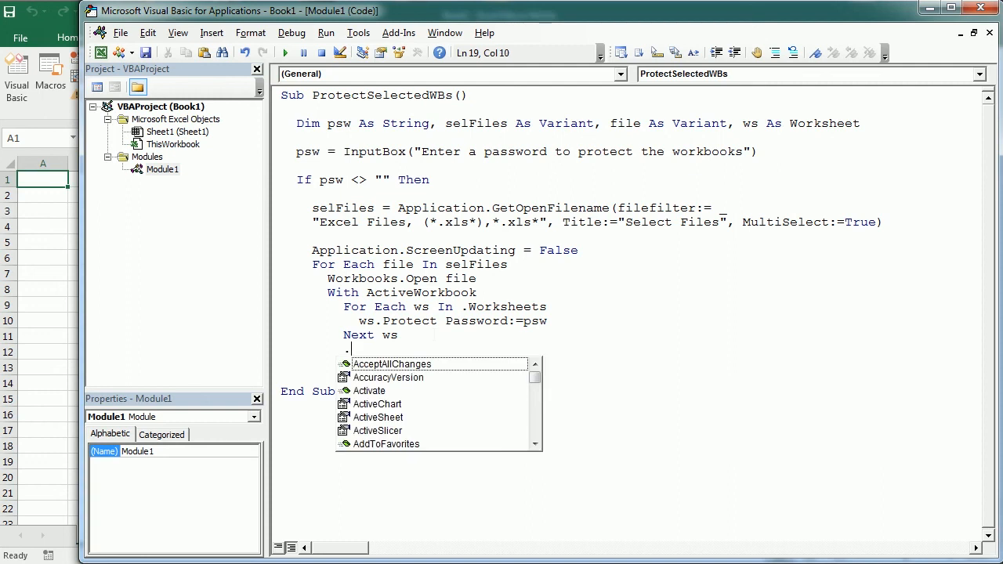
type("Protect")
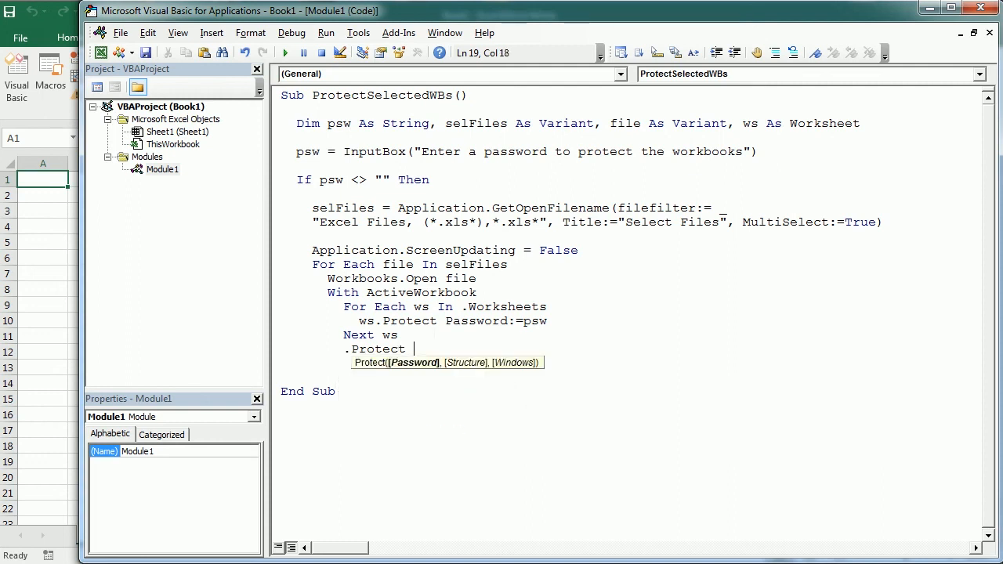
type("password:=")
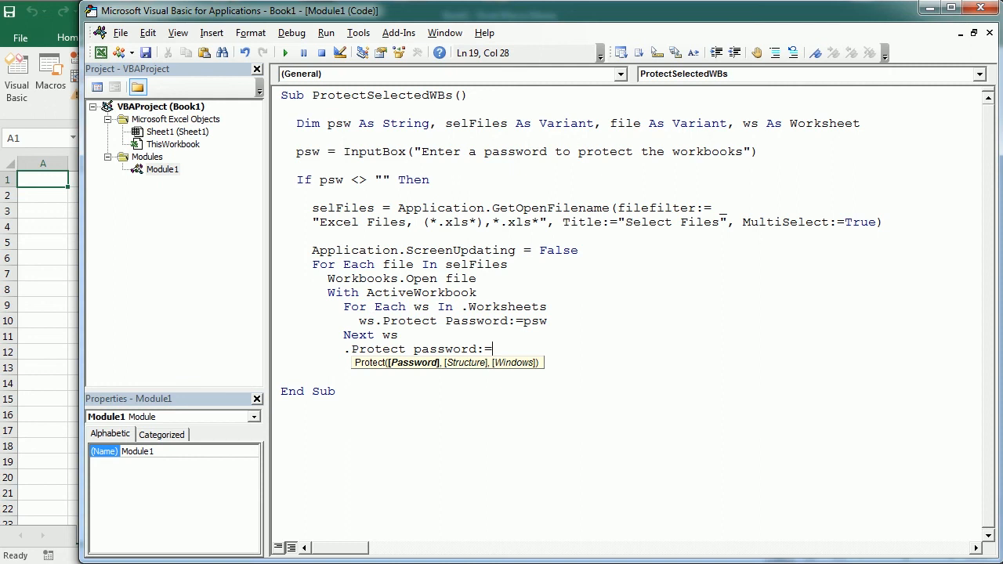
type("psw")
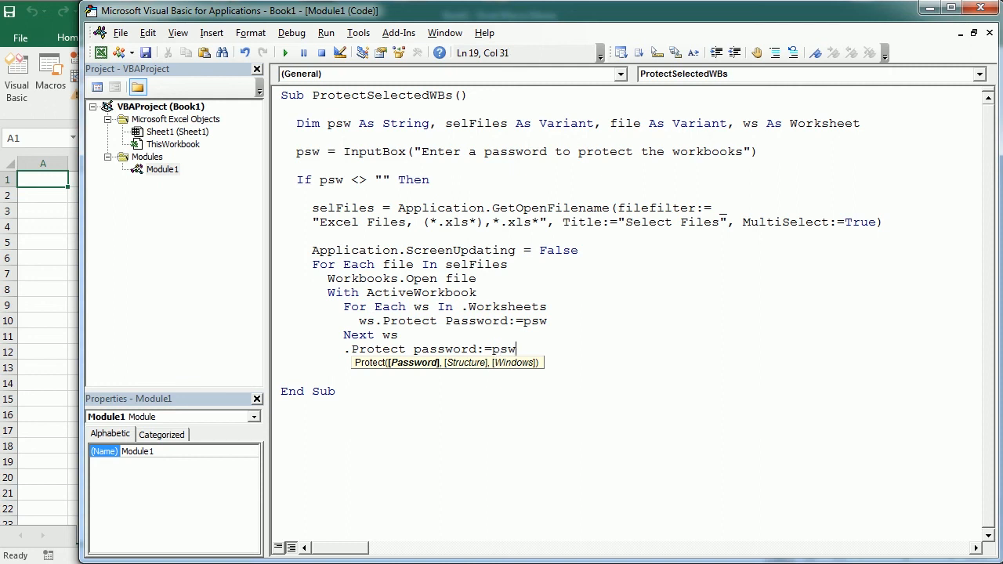
type("'")
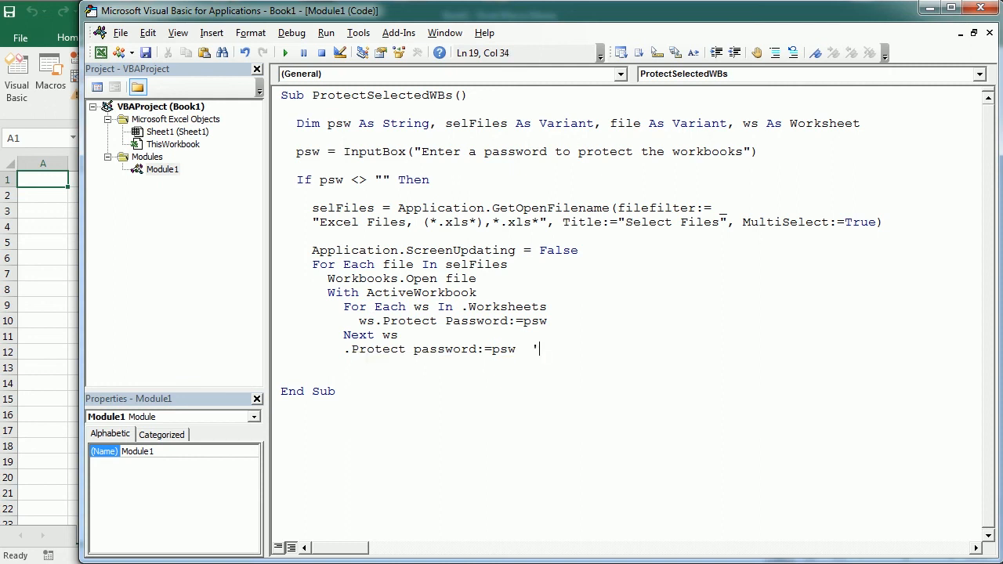
type("protects")
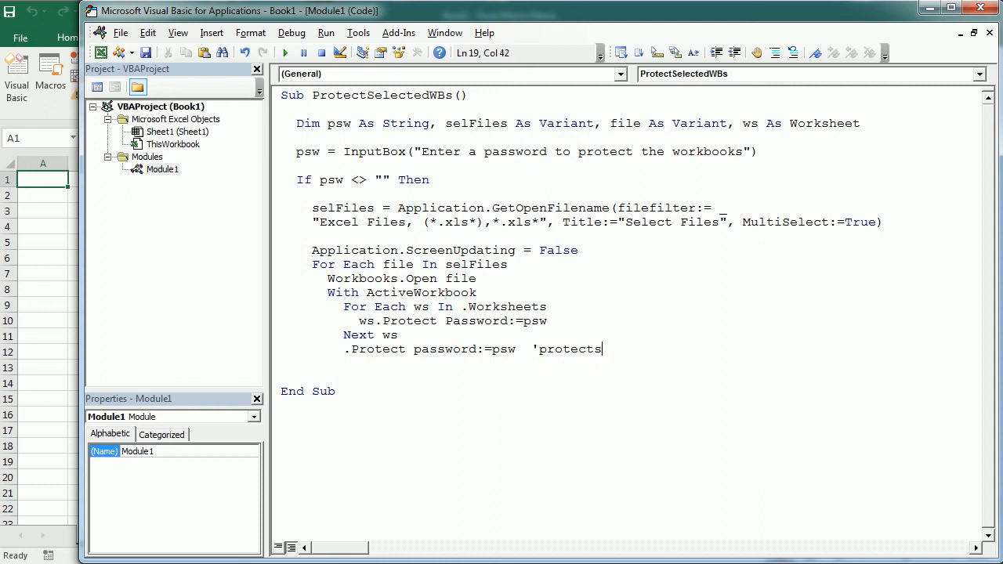
type("workboo")
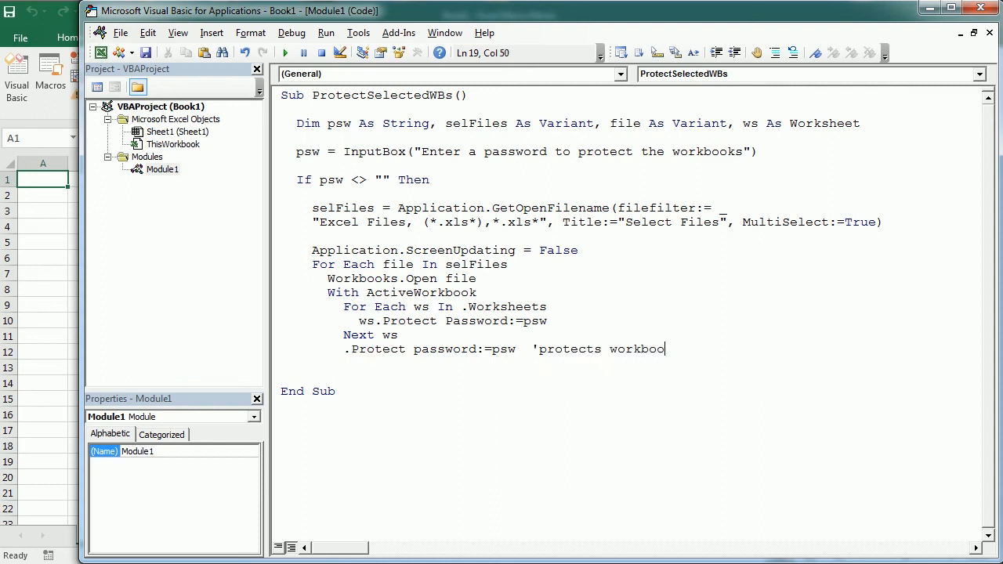
type("structure")
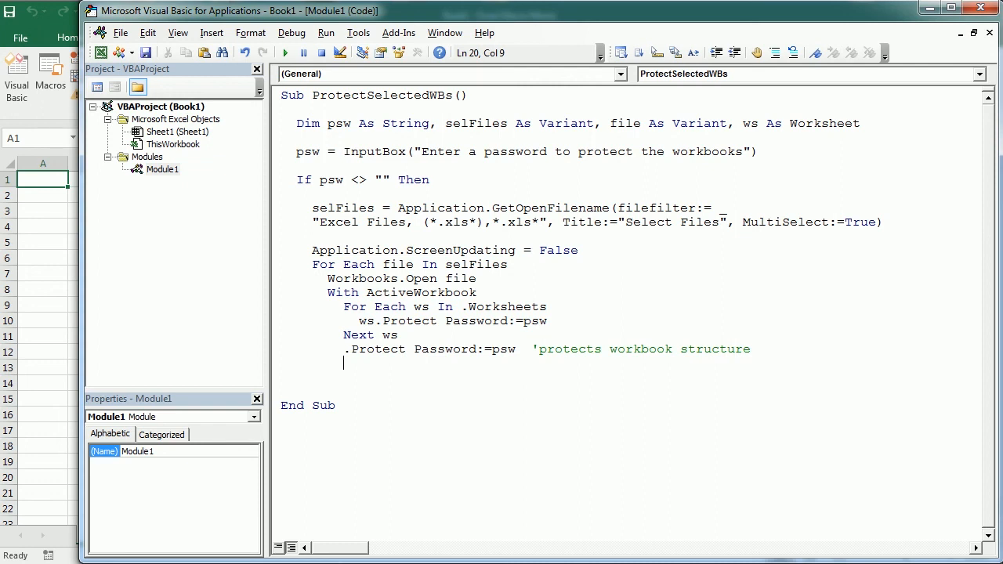
Add .Password = psw, commented 'protects/encrypt the workbook'.
type(".")
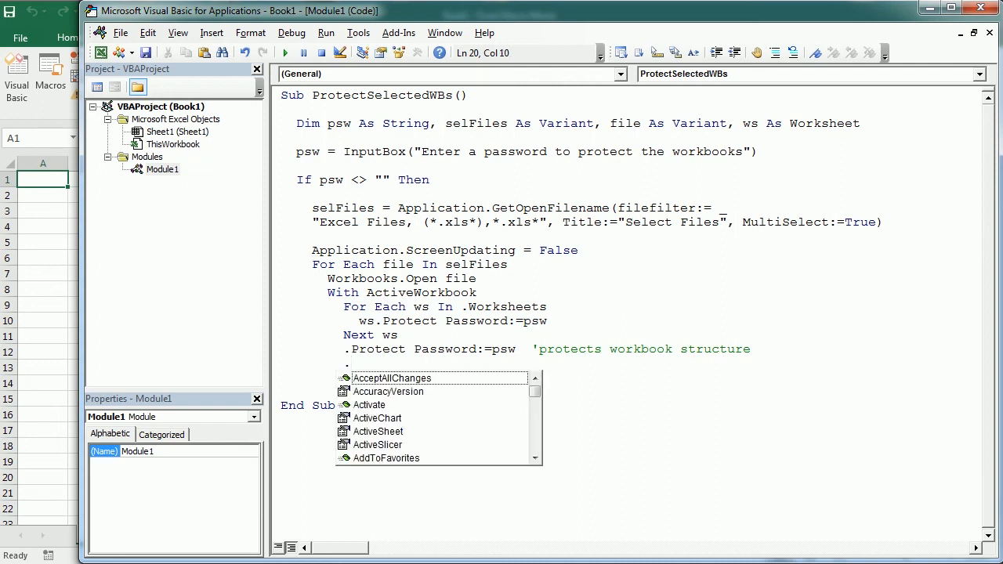
type(".Password=")
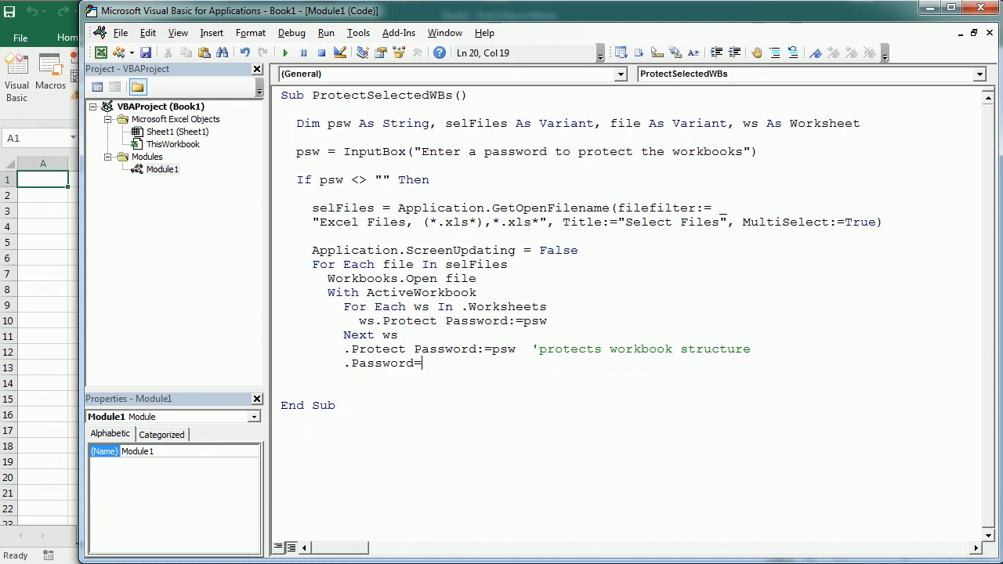
type("psw")
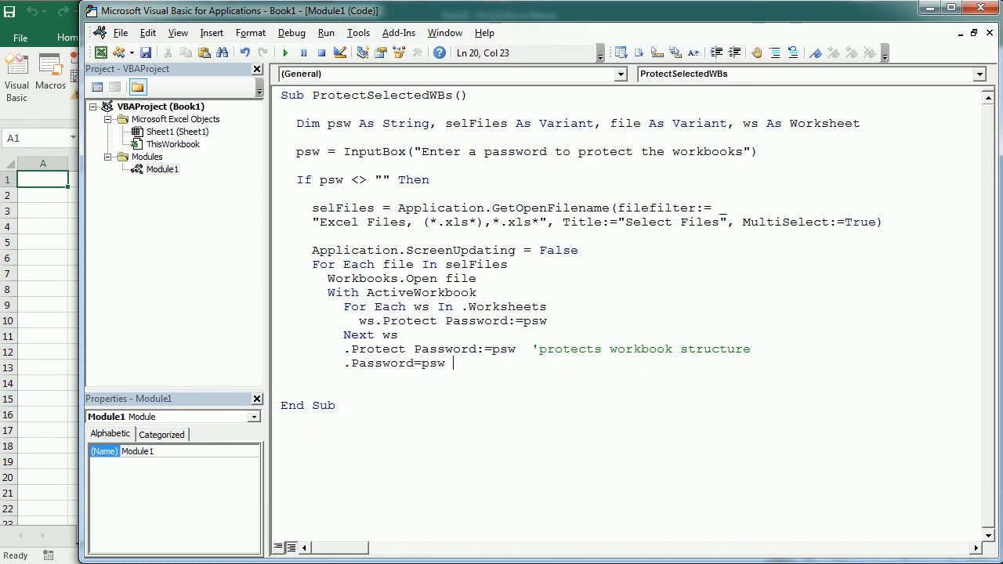
type("'pr")
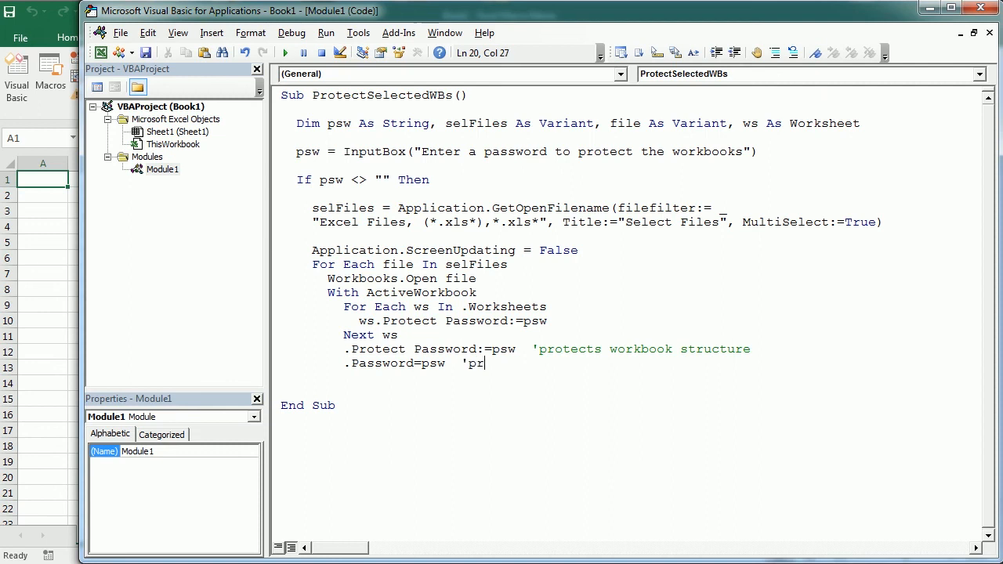
type("otects")
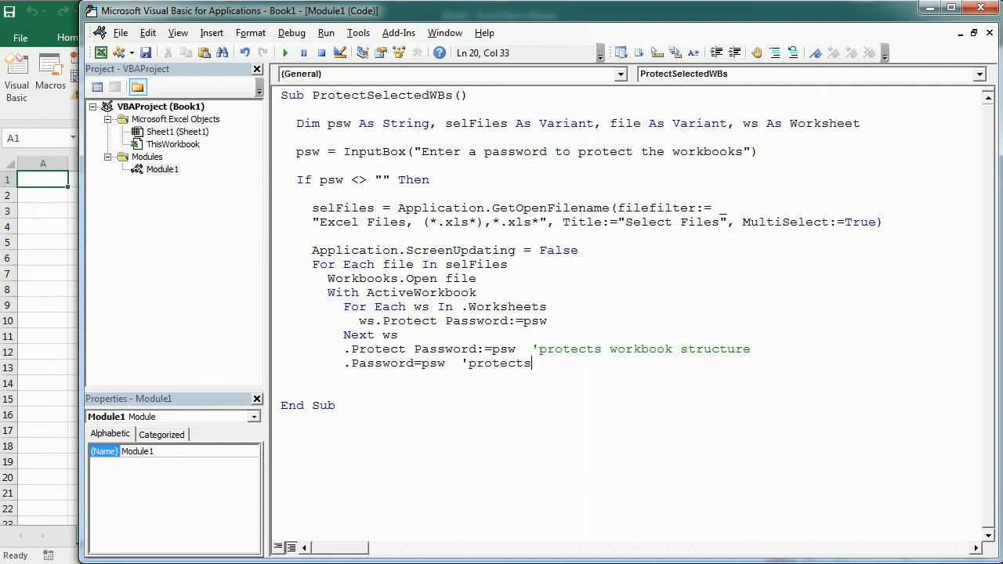
type("/encrypt the workbook")
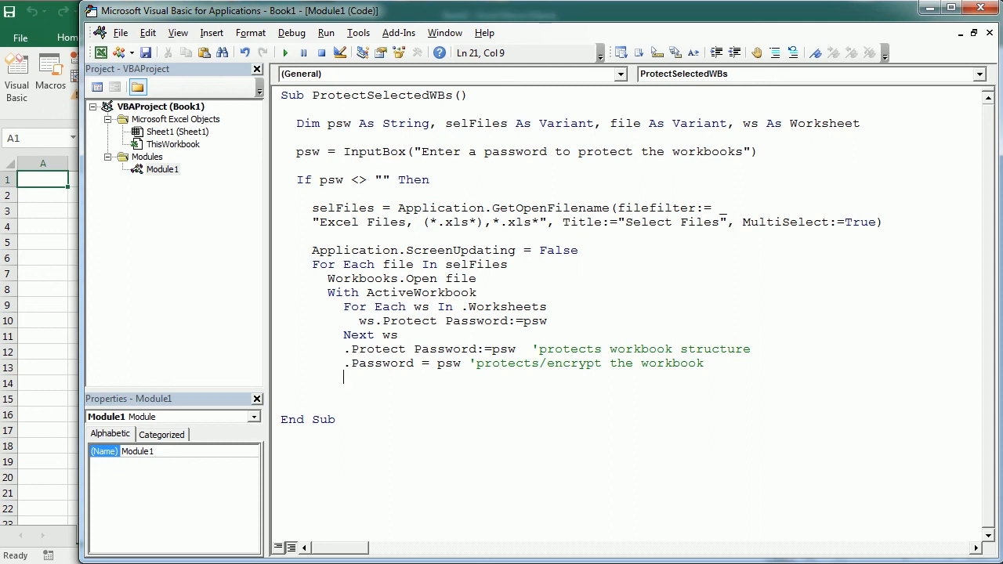
left_click_drag(373, 363, 703, 363)
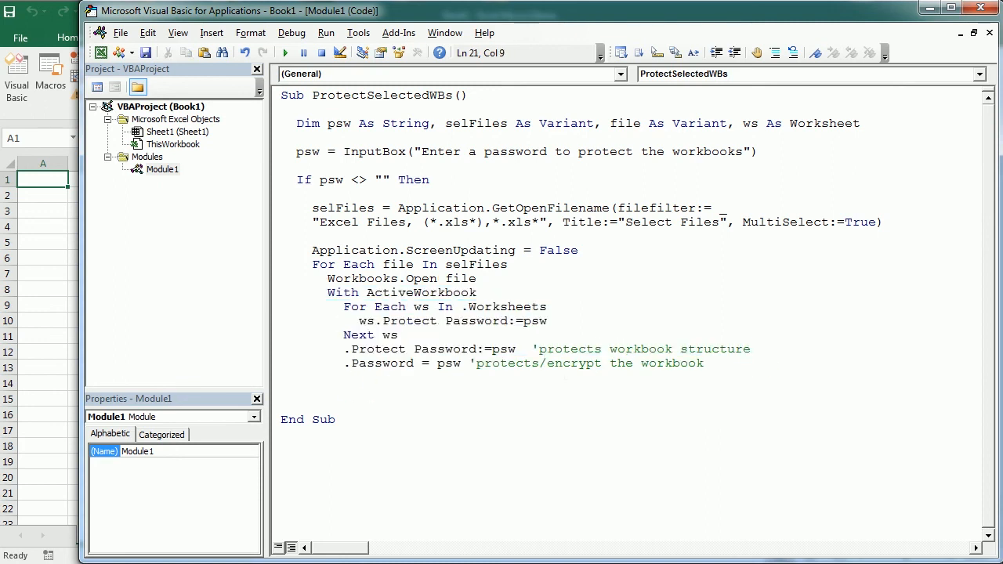
Add .Save, .Close, End With, Next file, Application.ScreenUpdating = True and End If.
type(".save")
type(".Clos")
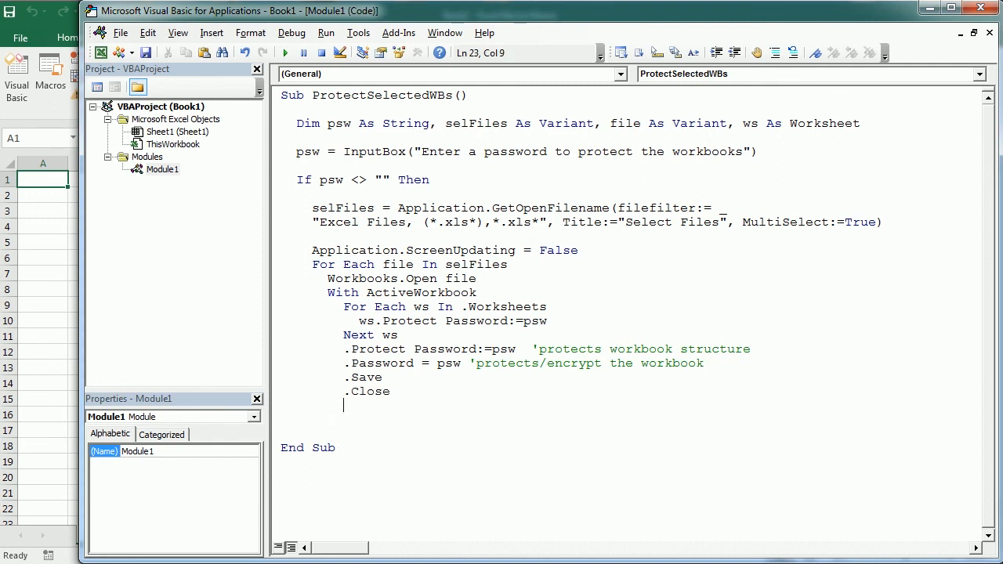
type("end")
type("Next file")
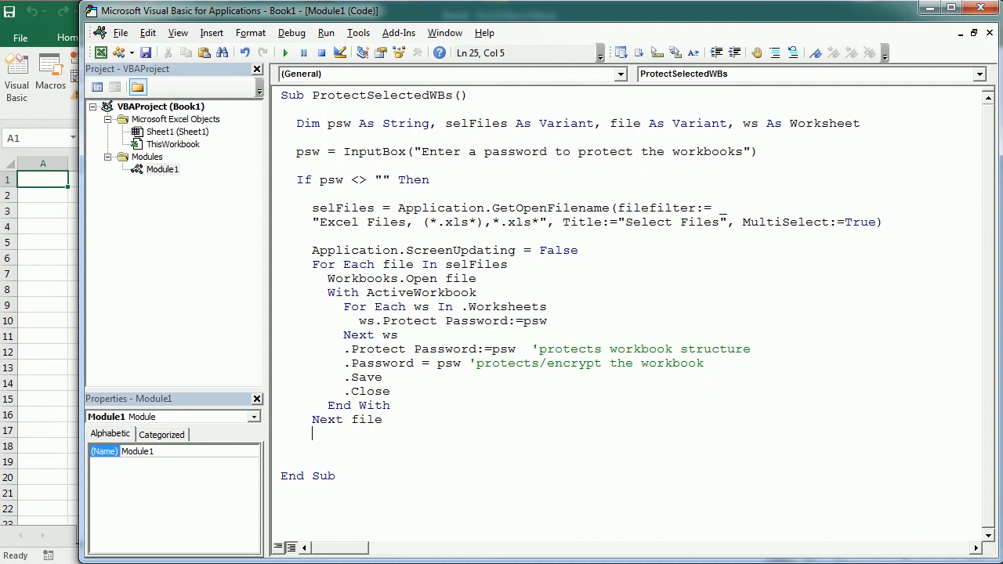
type("appli")
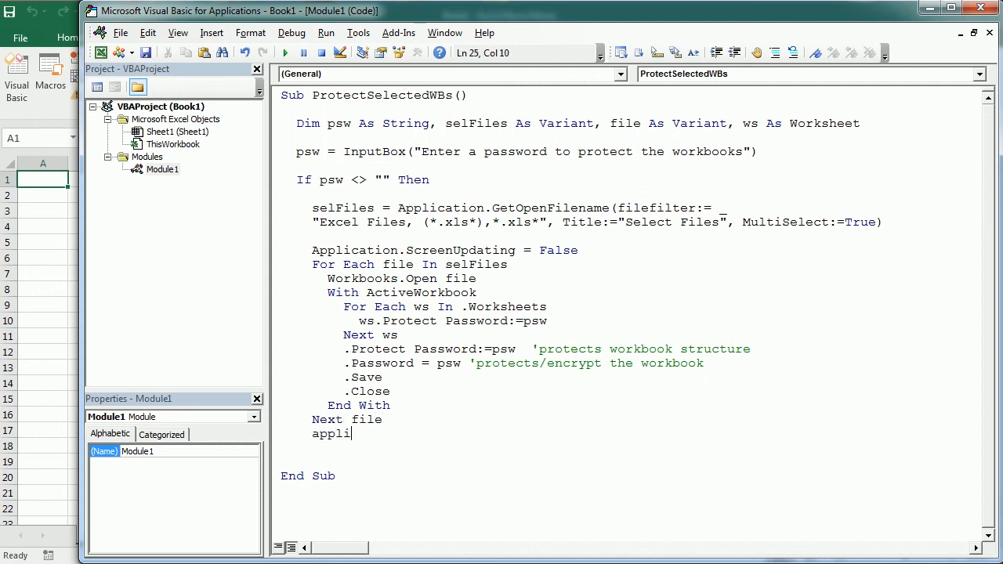
type("cation.screenUpdating = Tru")
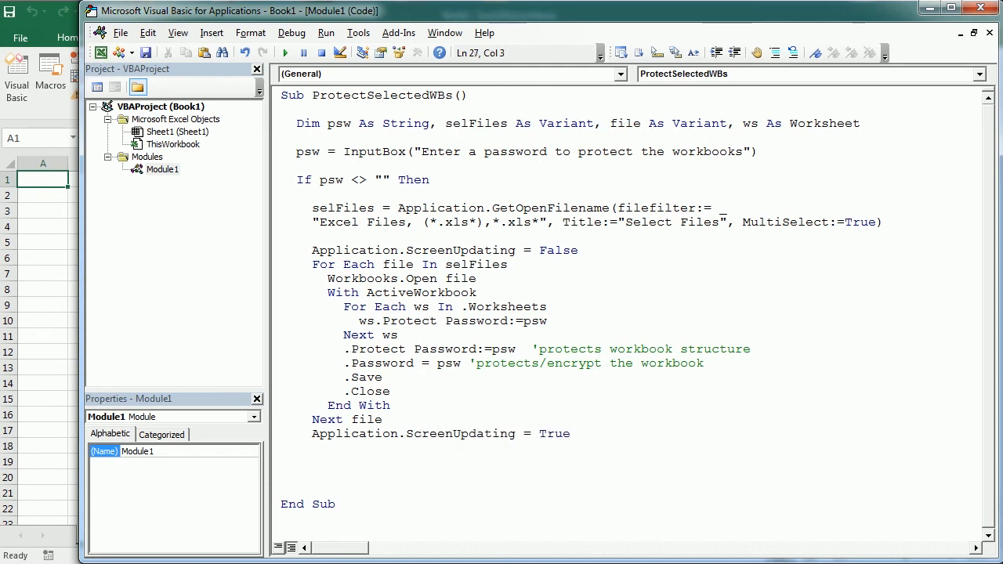
type("end if")
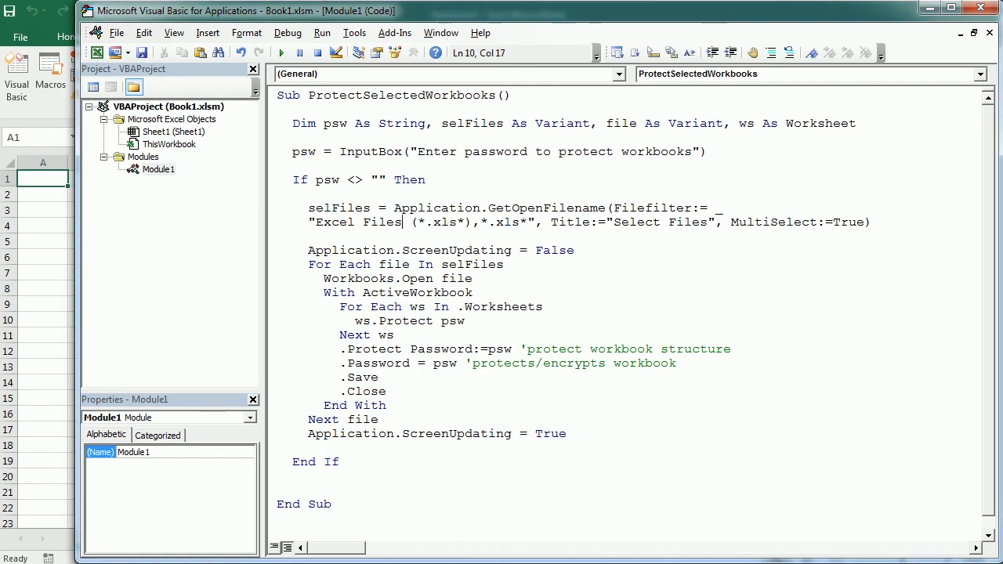
Comment out the workbook .Password encryption line with an apostrophe.
left_click(341, 363)
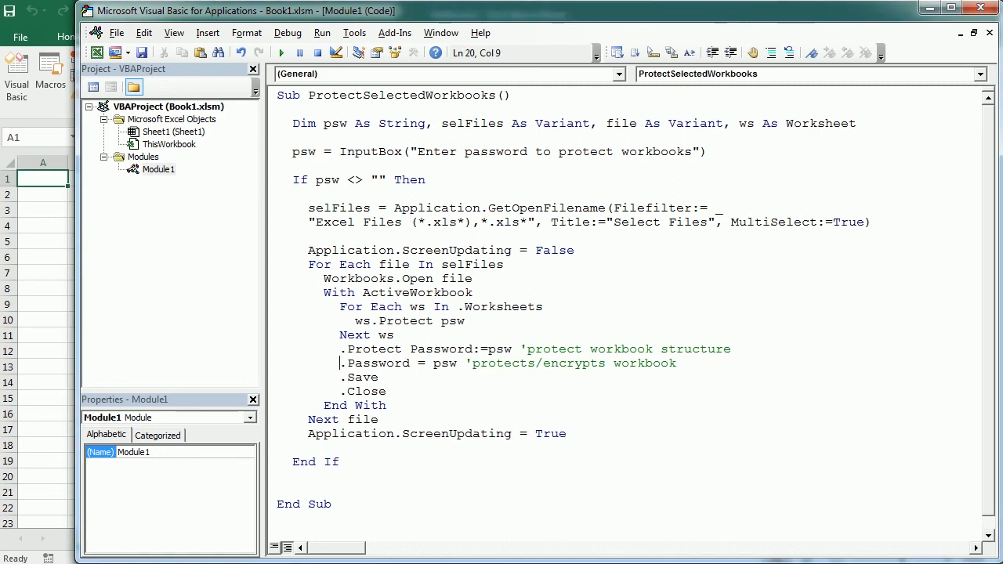
type("'")
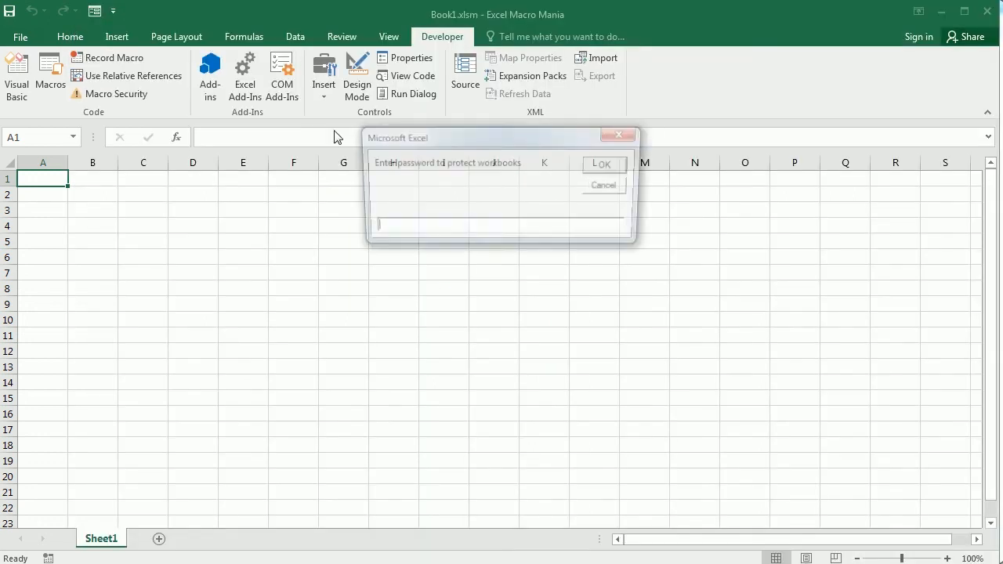
type("123")
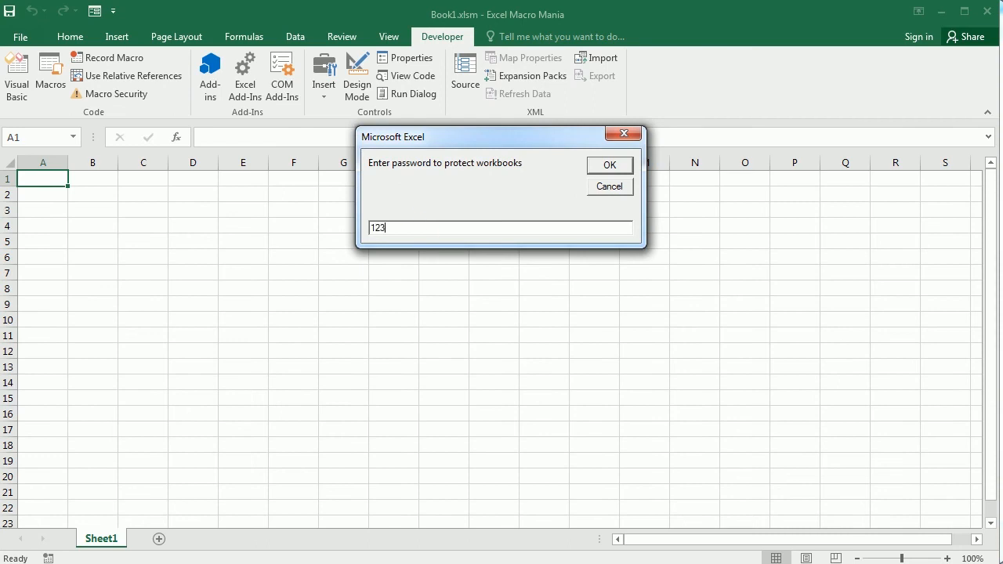
left_click(609, 165)
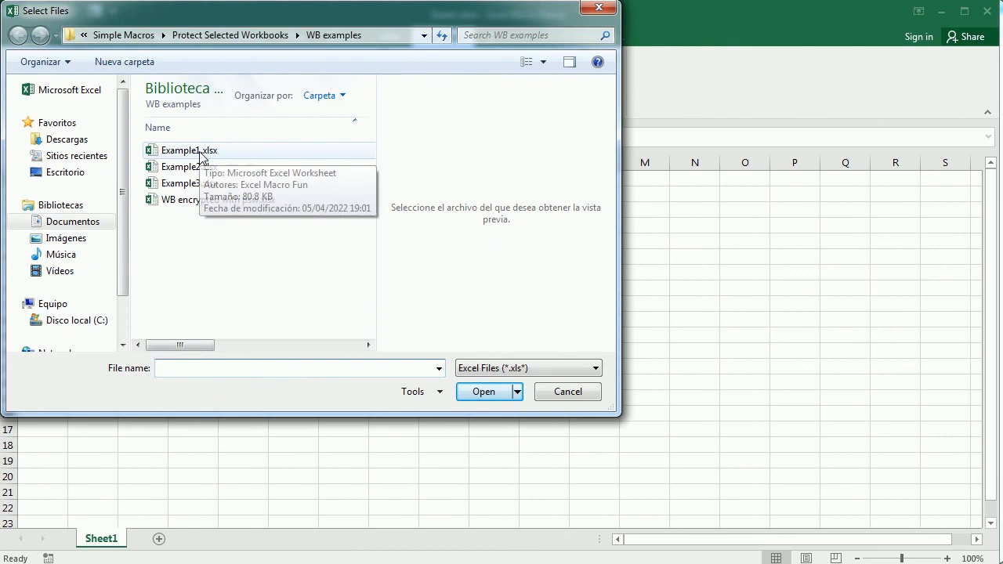
left_click(188, 150)
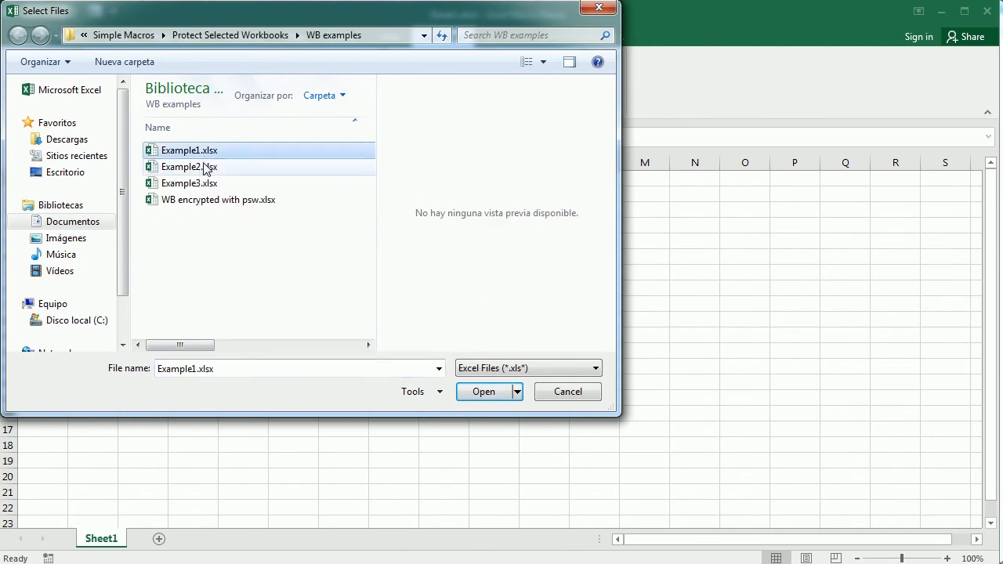
left_click(189, 182)
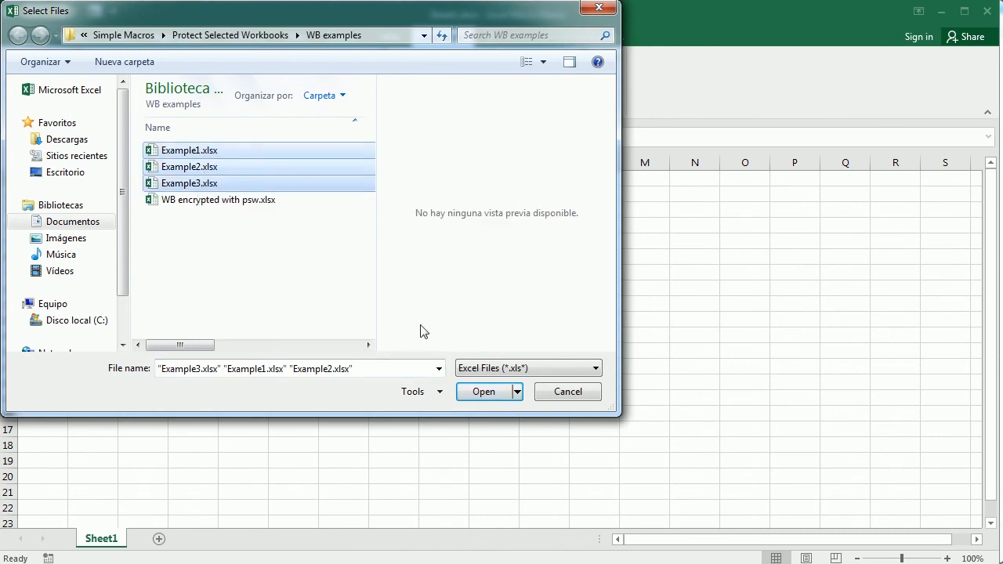
left_click(483, 391)
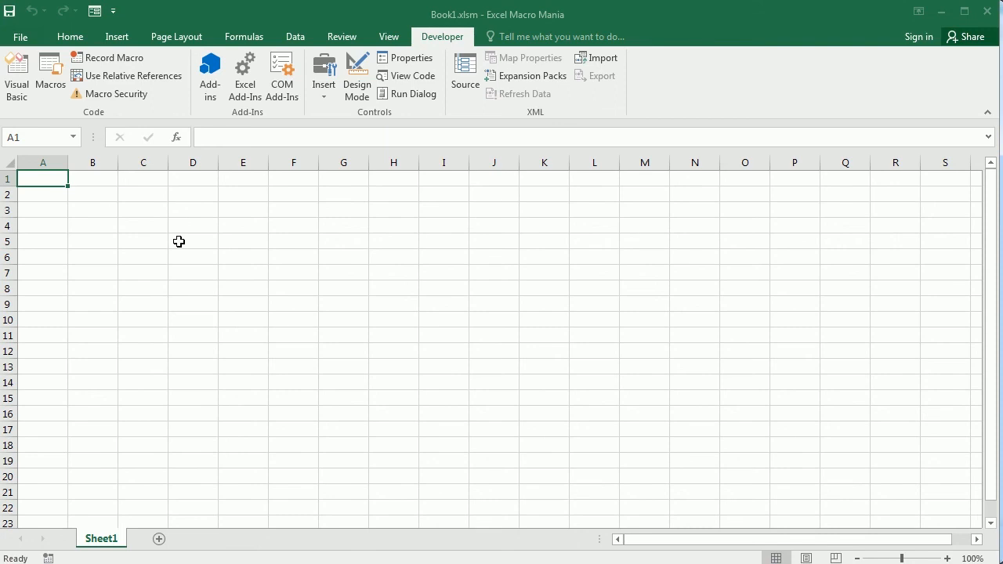
mouse_move(258, 317)
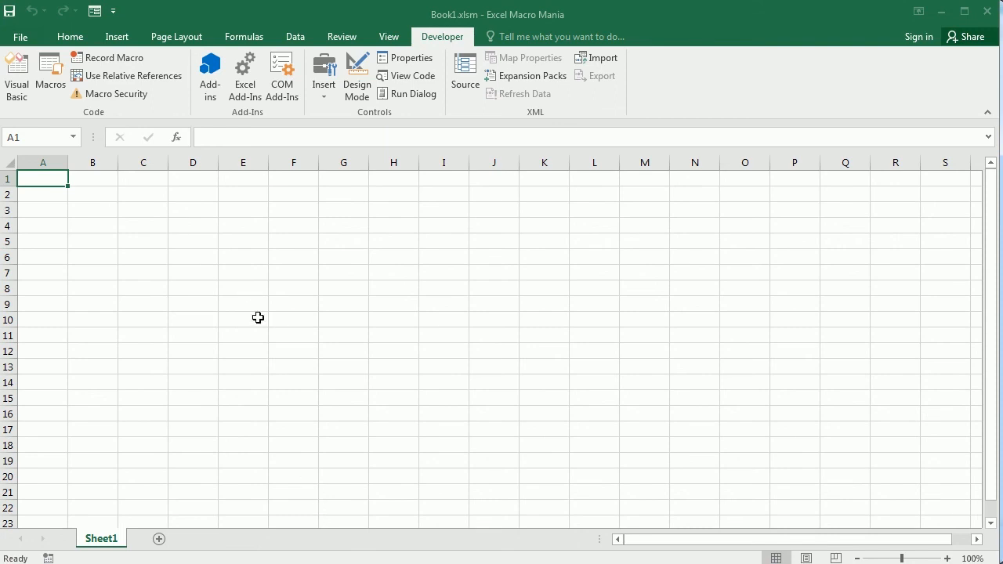
Return to the VBA editor and click into the protection macro's module code.
left_click(16, 71)
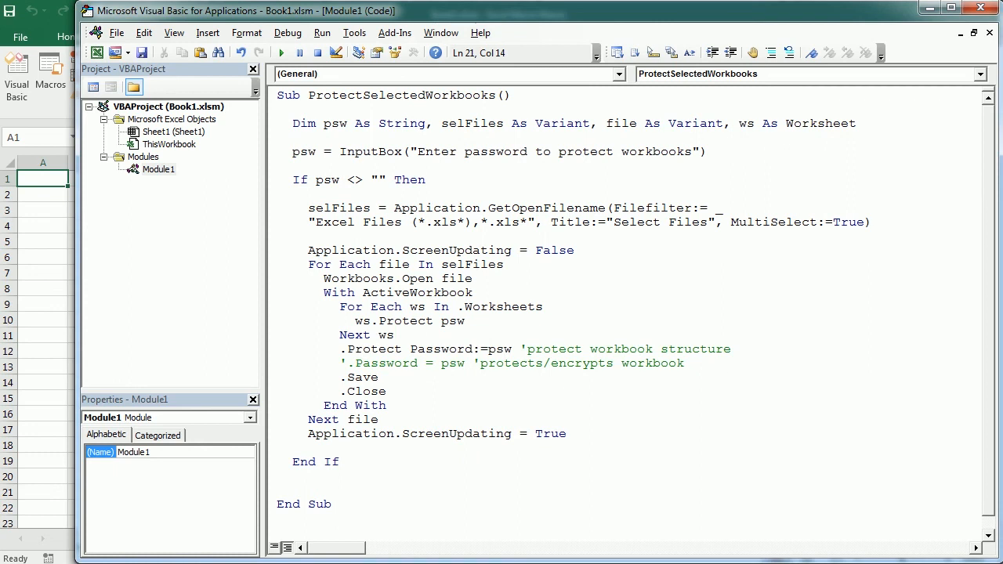
left_click(380, 377)
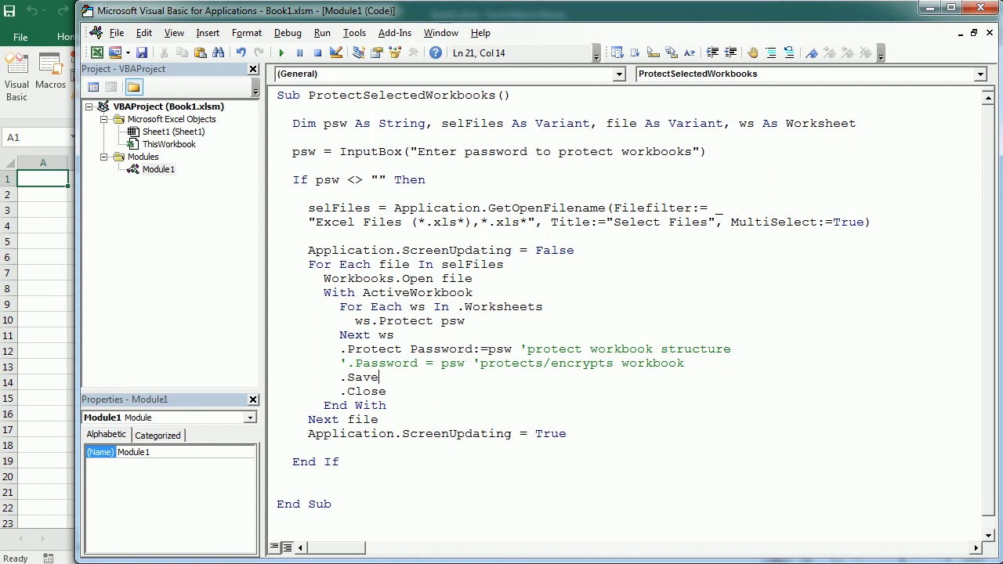